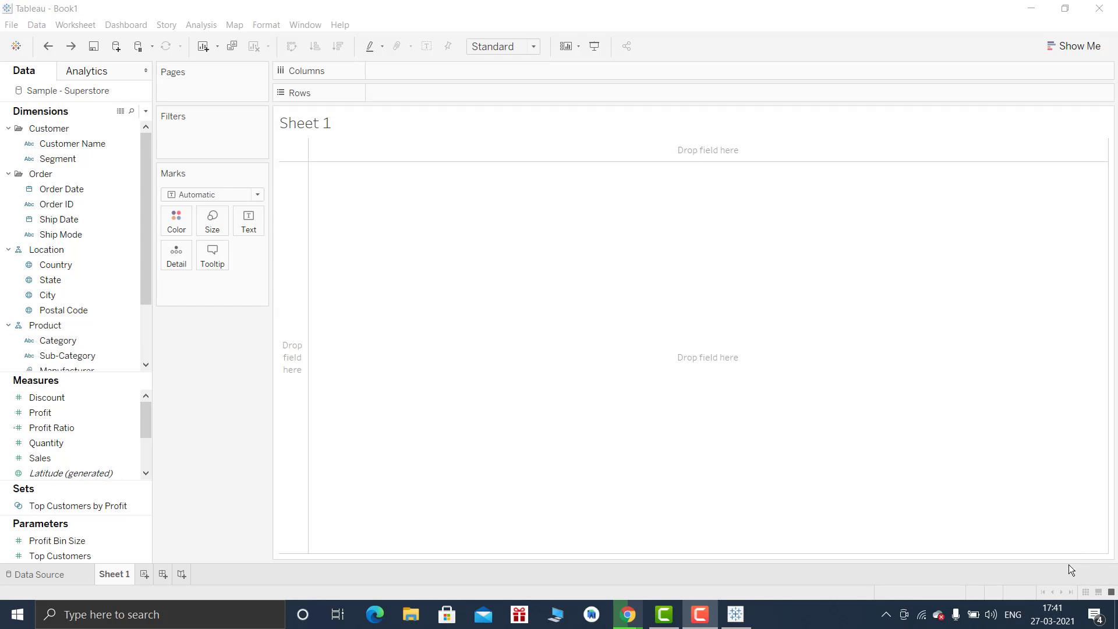
mouse_move(394, 167)
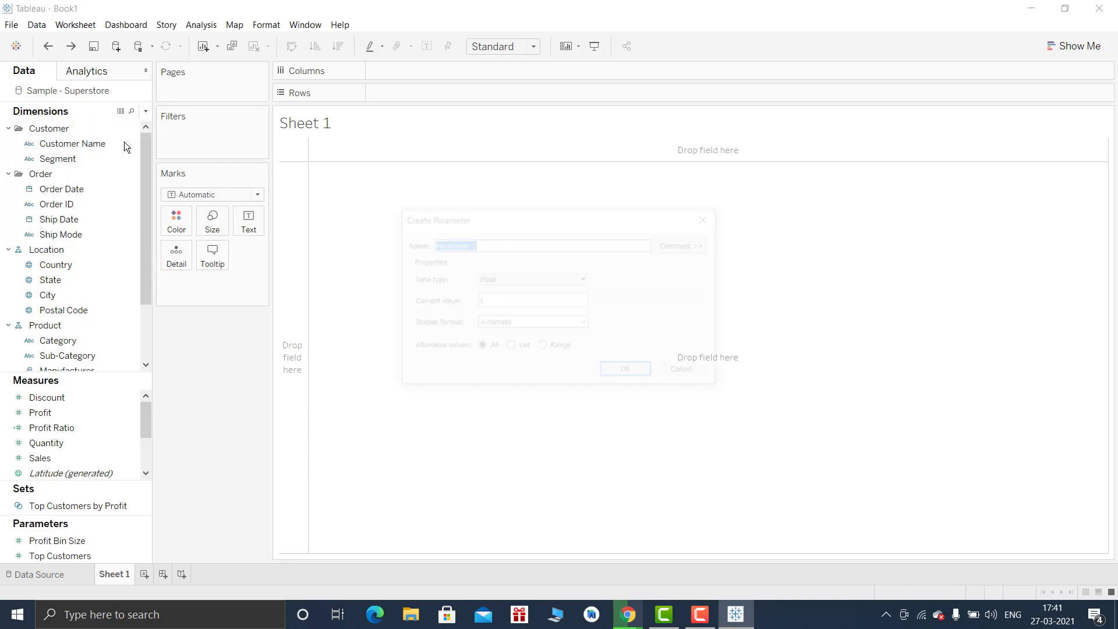
- Name the parameter View By with a list of values 1 = Calendar and 2 = Fiscal, and save it
text(View)
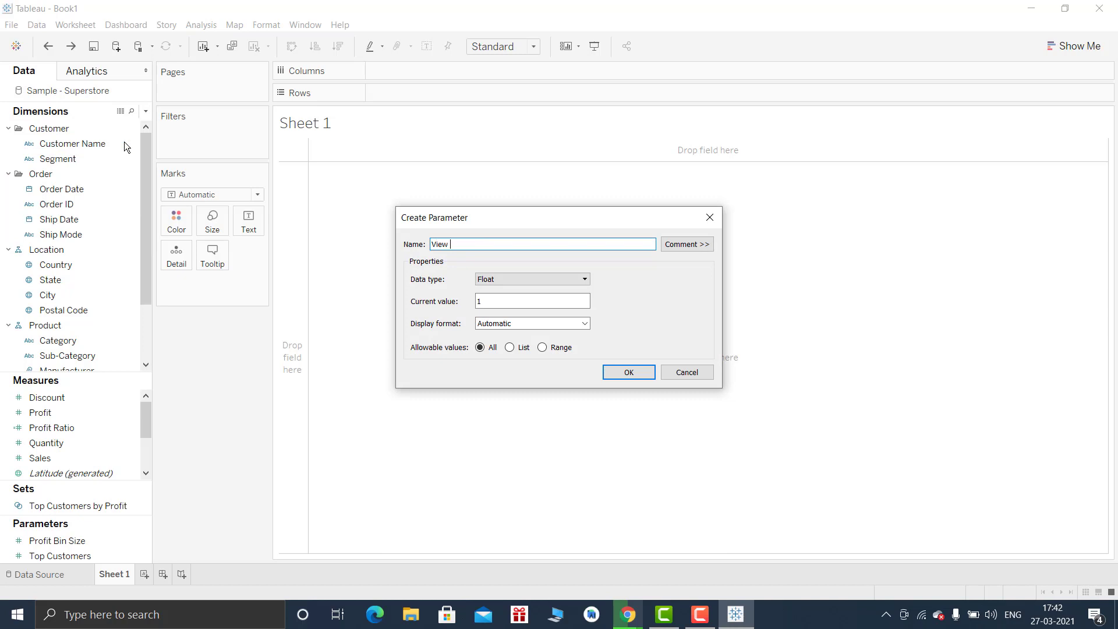
text(By)
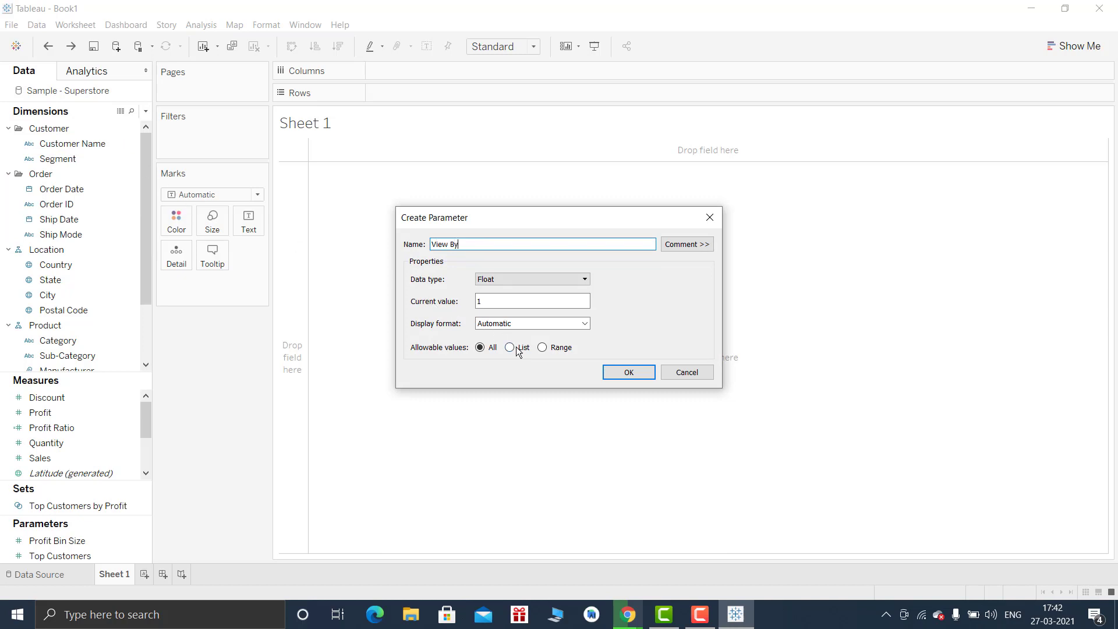
click(510, 348)
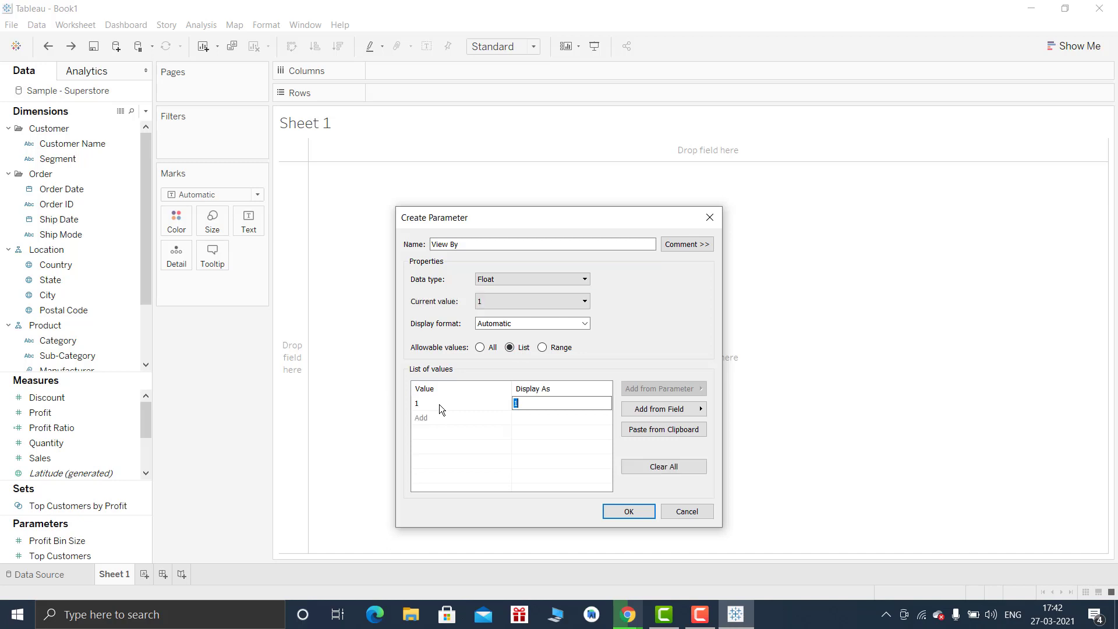
text(Calendar)
click(562, 417)
text(Fis)
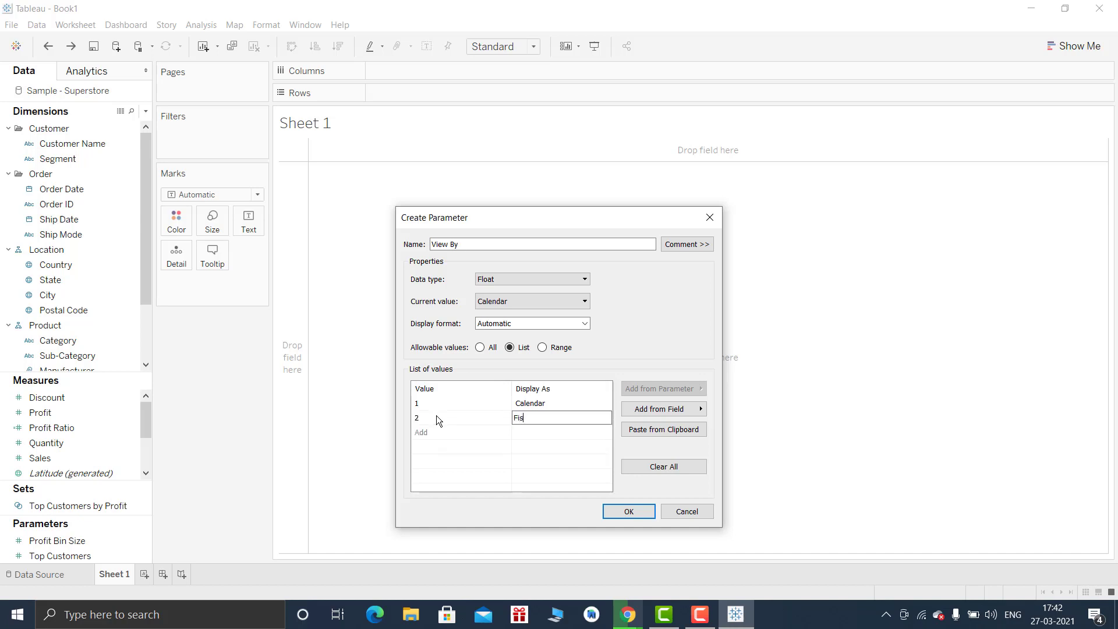
text(cal)
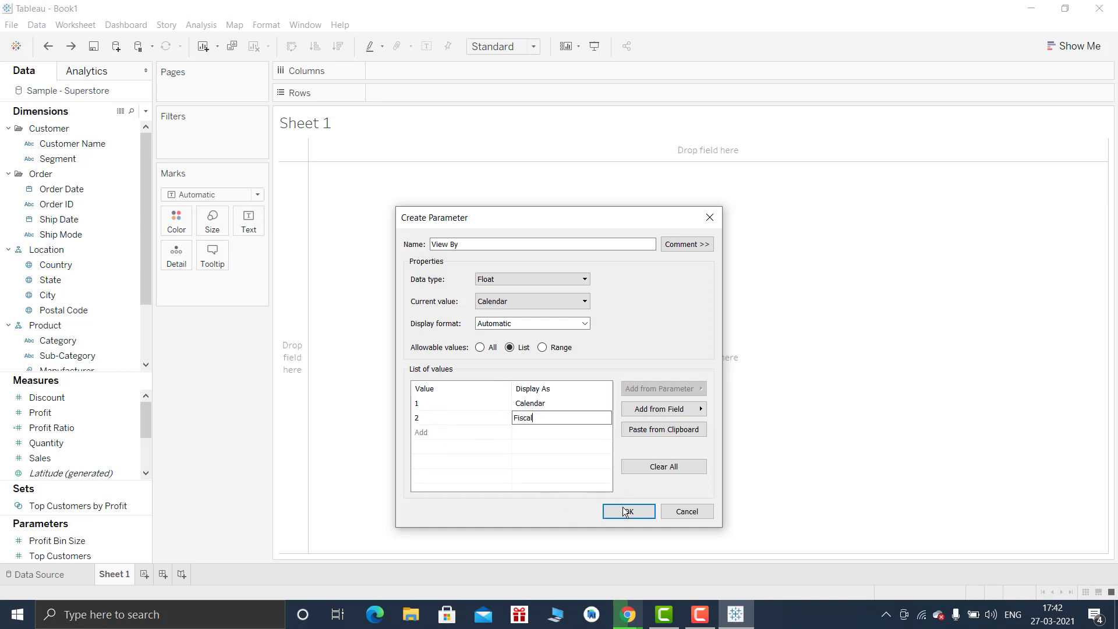
click(629, 511)
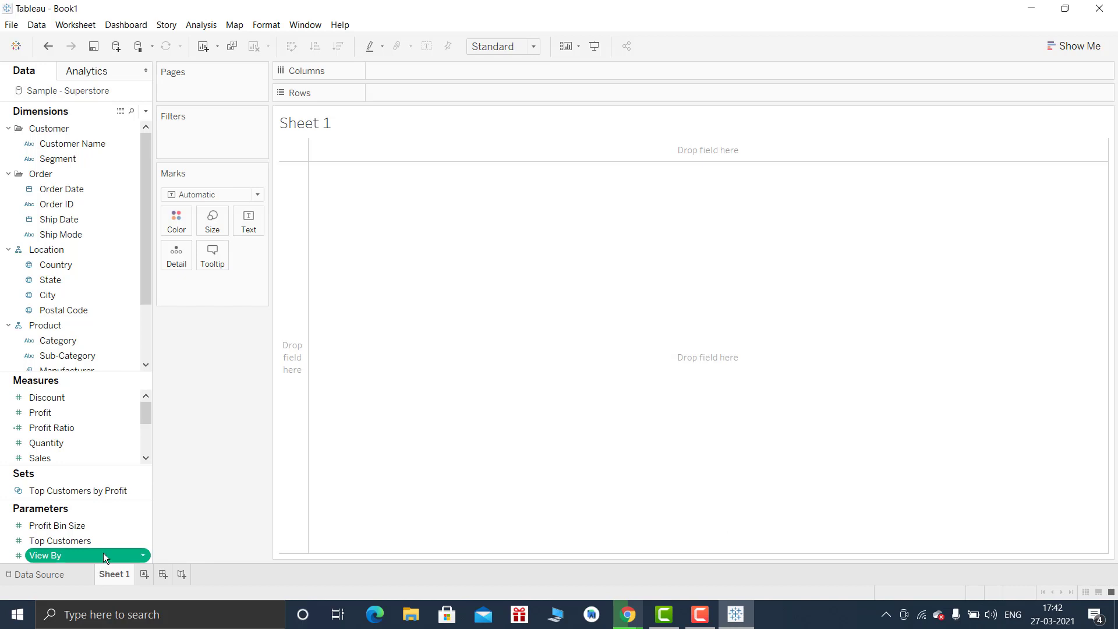
mouse_move(108, 564)
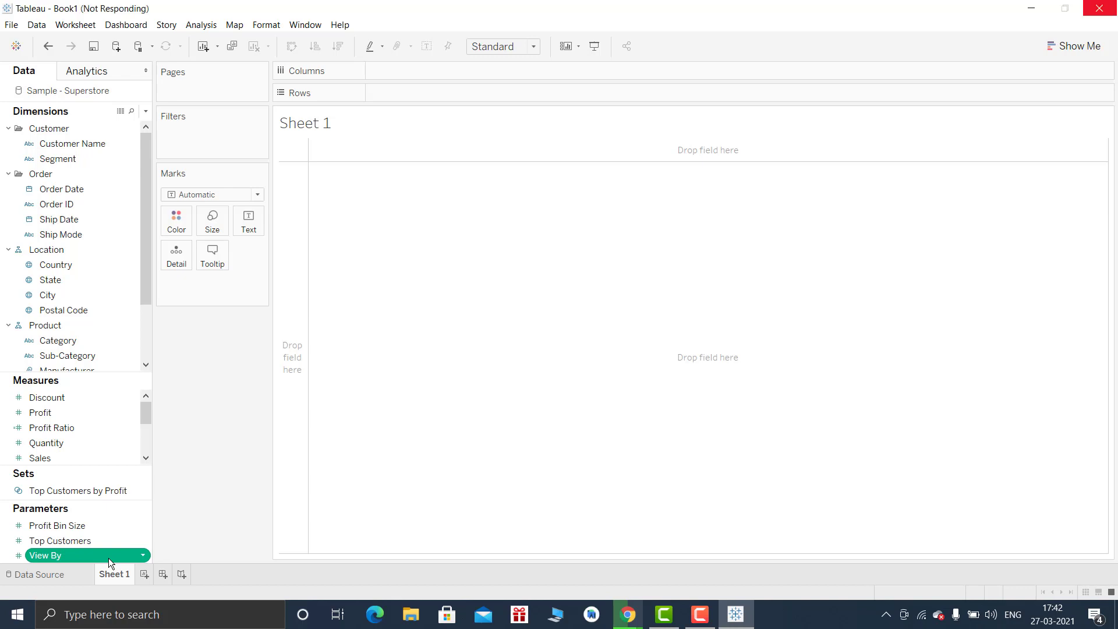
- Show the View By parameter control on Sheet 1 and leave it set to Calendar
right_click(46, 555)
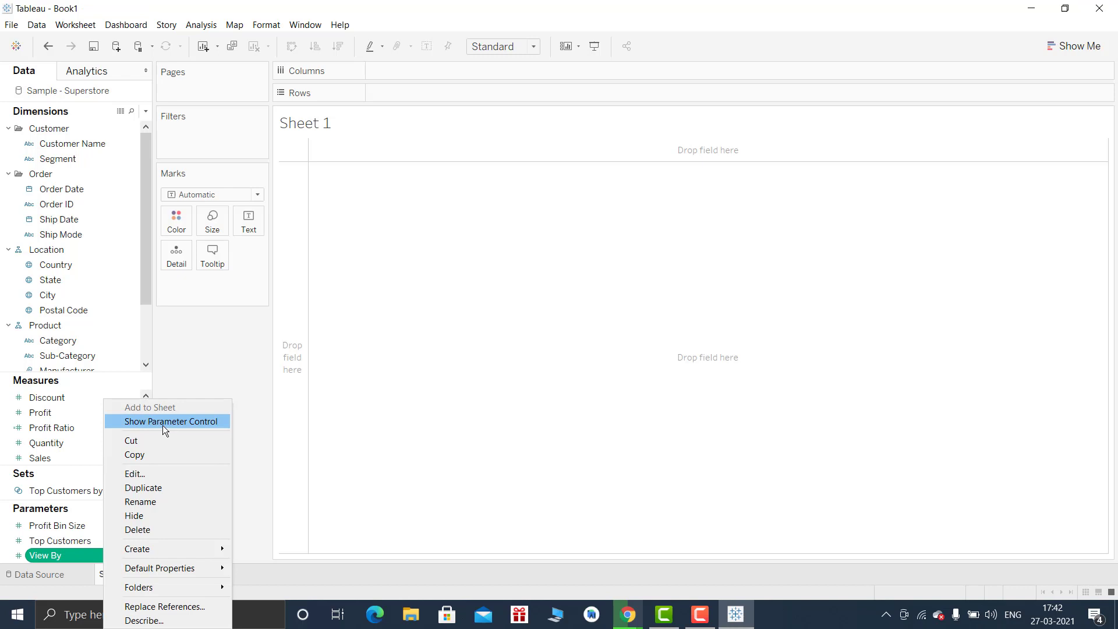
click(173, 421)
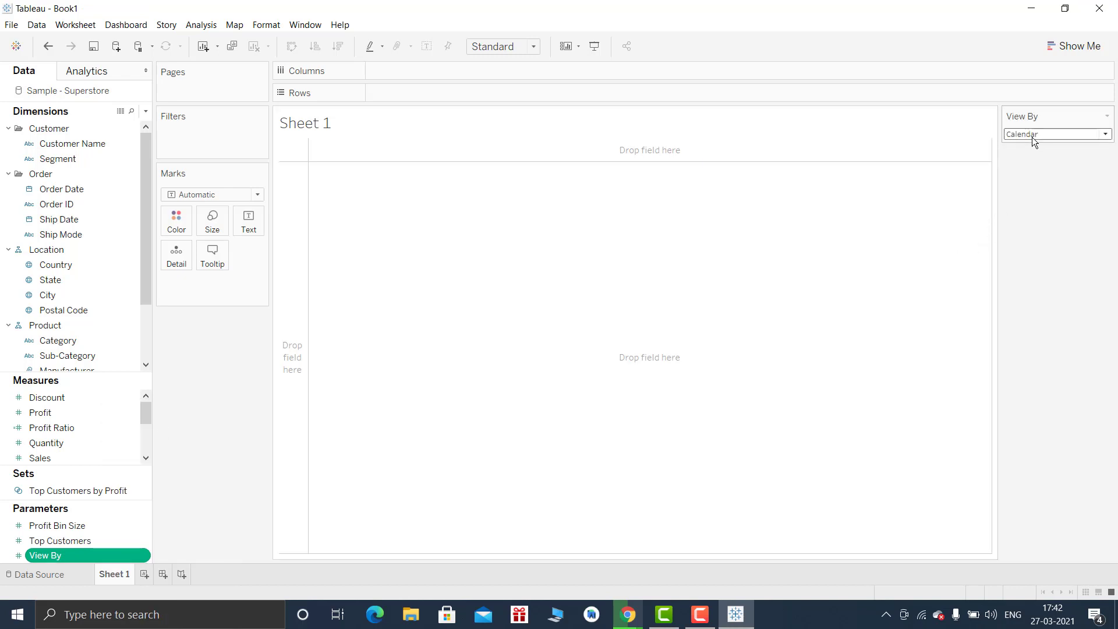
mouse_move(1030, 158)
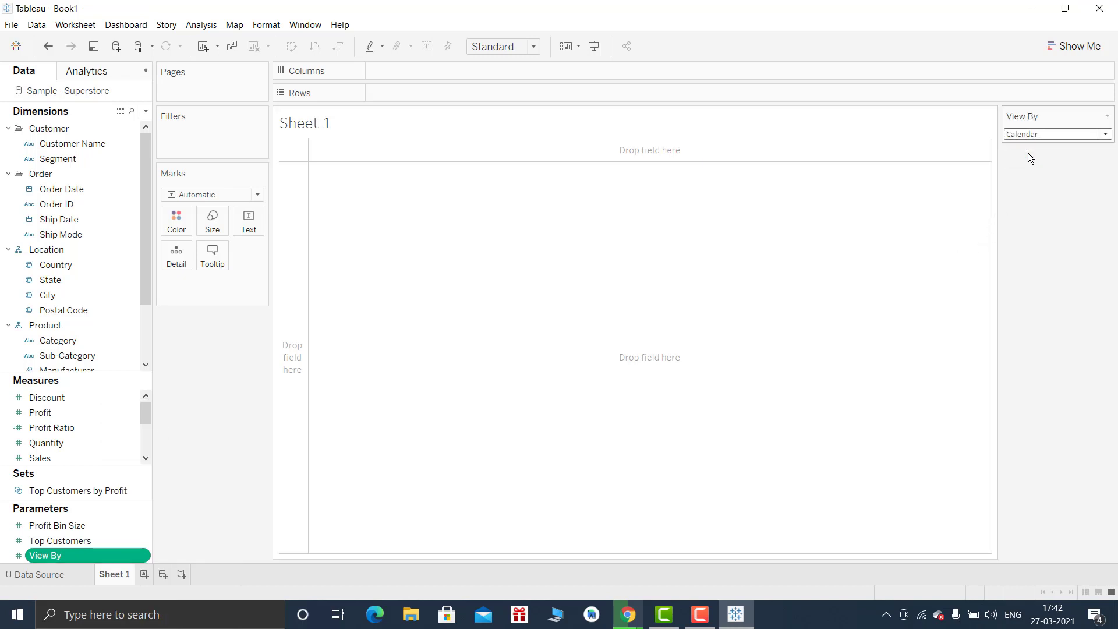
click(1056, 134)
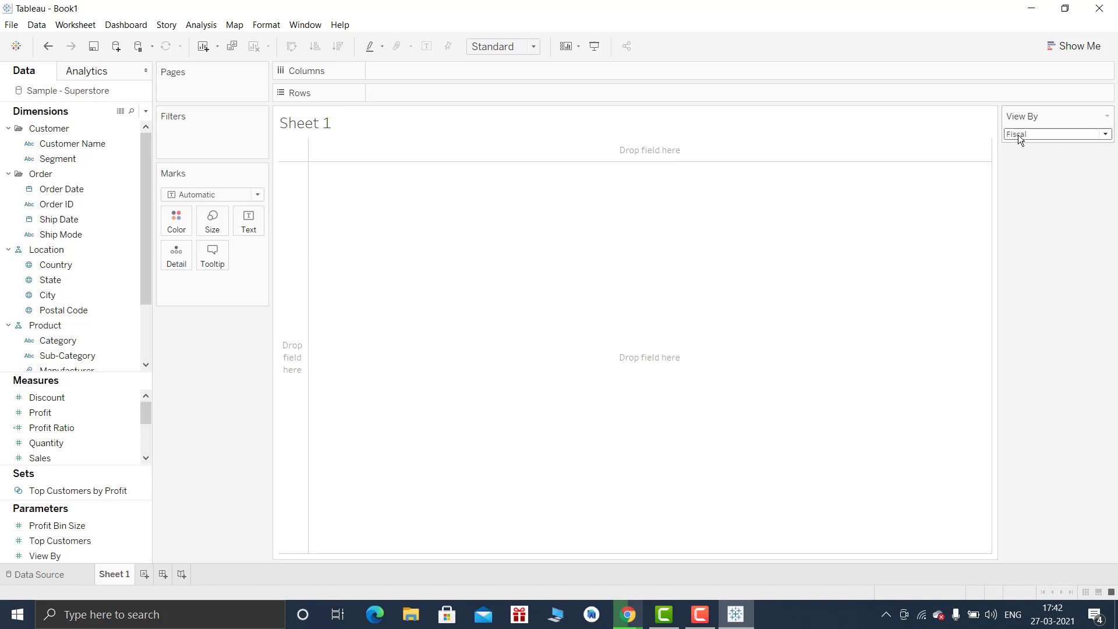
click(1056, 134)
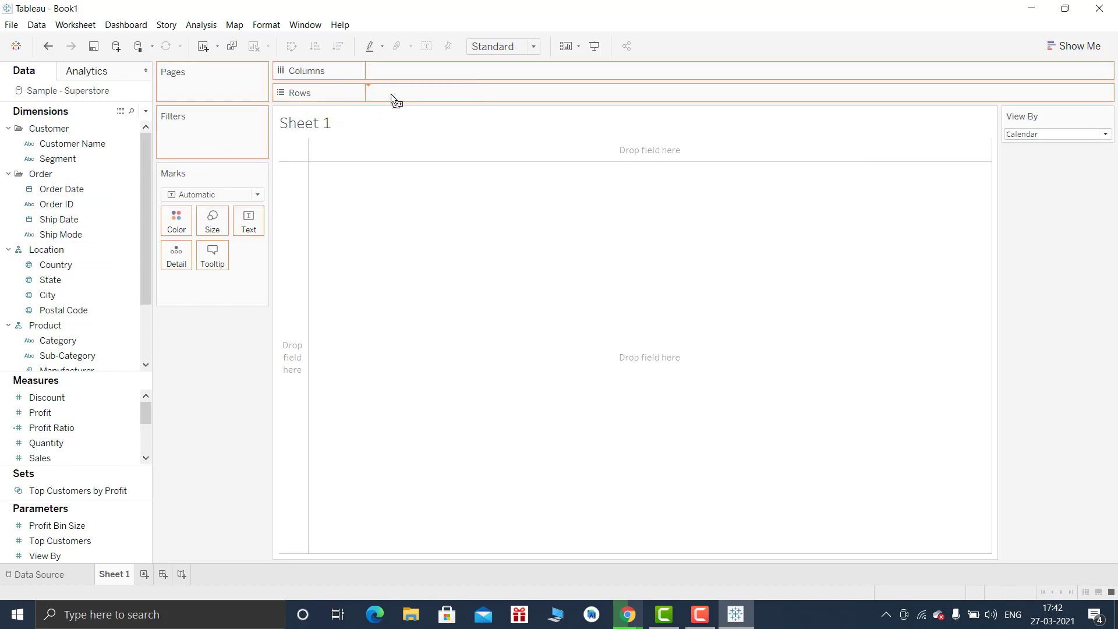
- Put YEAR(Order Date) on Rows for 2016–2019 and start a new calculated field
drag(61, 189, 419, 92)
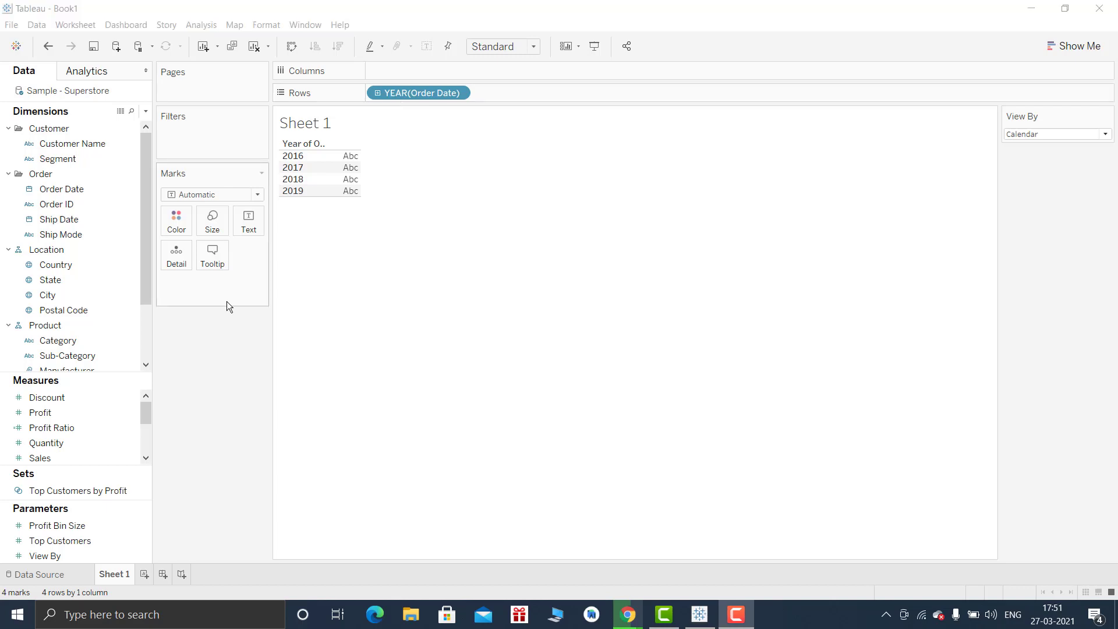
click(146, 111)
text(Fiscal)
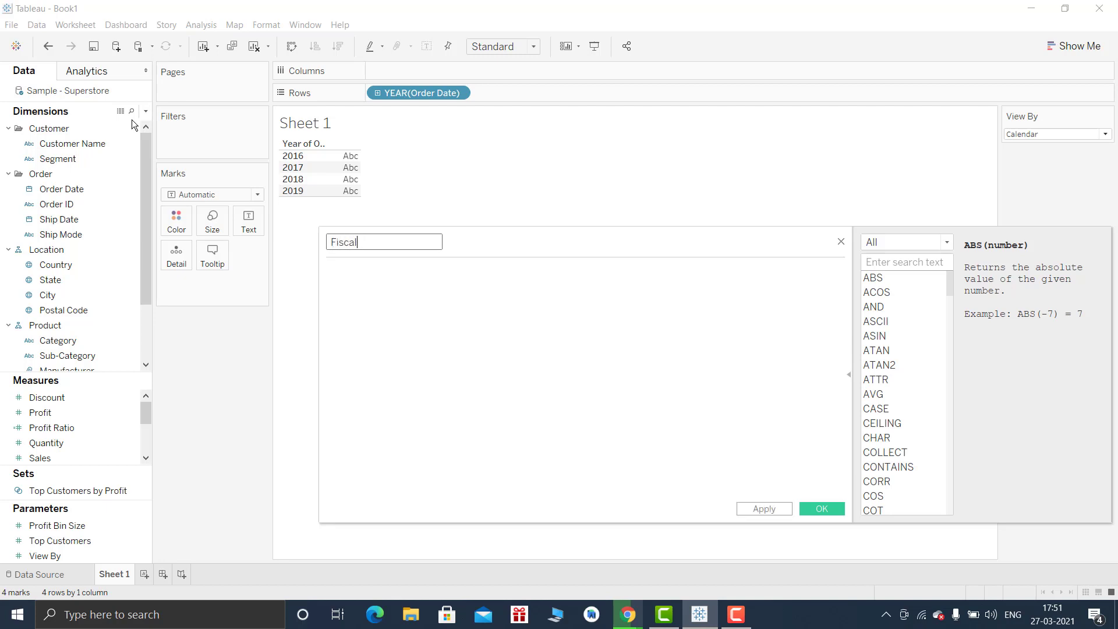
- Save Fiscal Year as 'FY-'+STR(IF MONTH([Order Date])>=4 THEN YEAR+1 ELSE YEAR END)
text(Year)
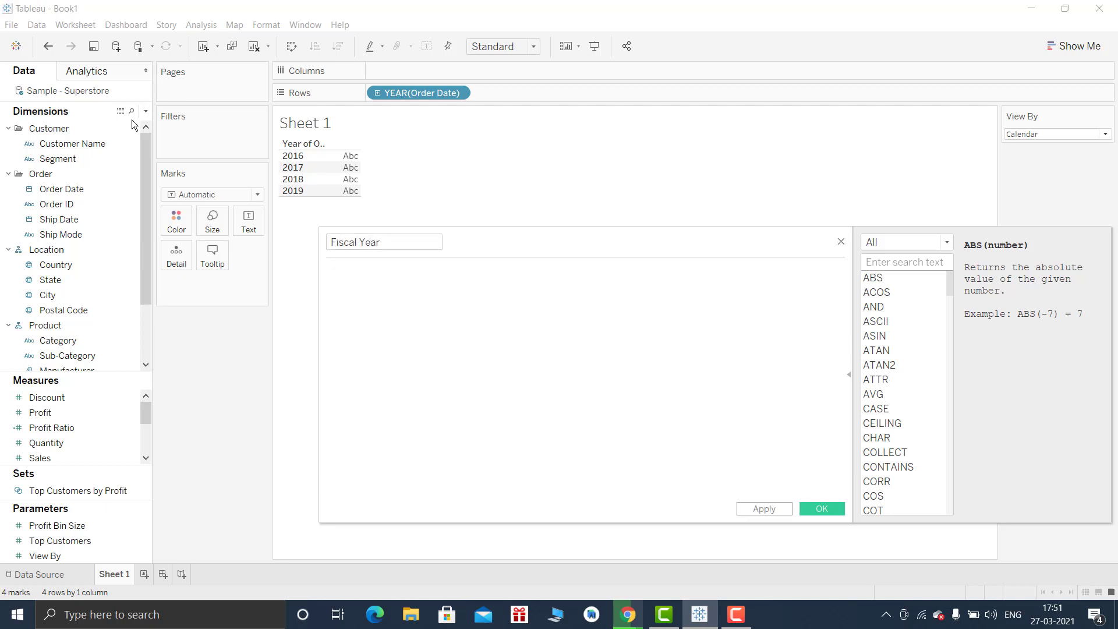
text(IF)
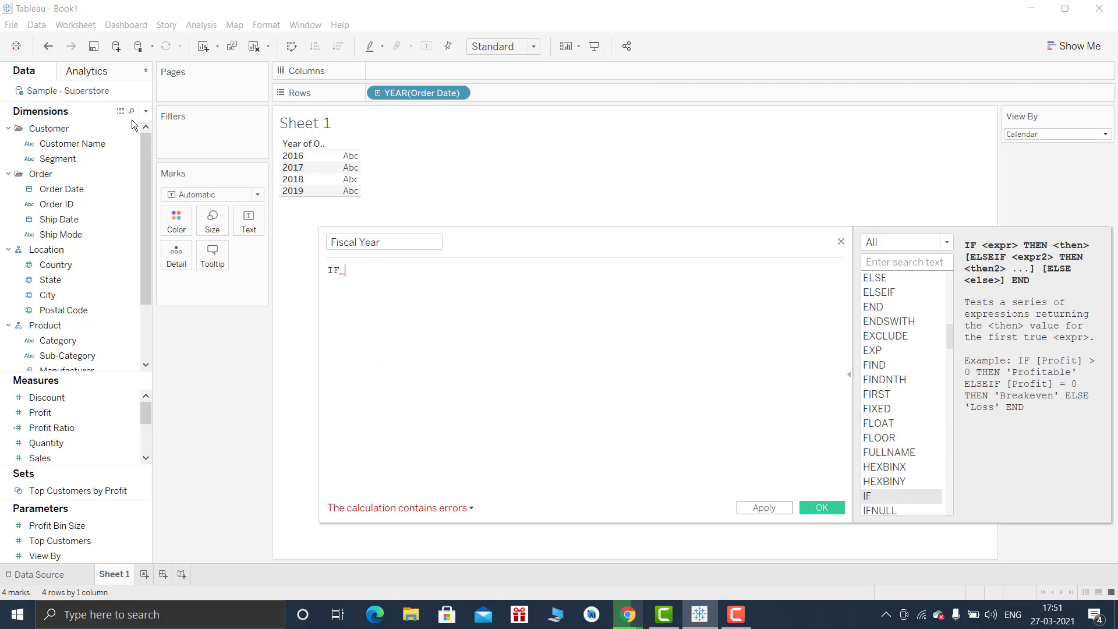
text(mon)
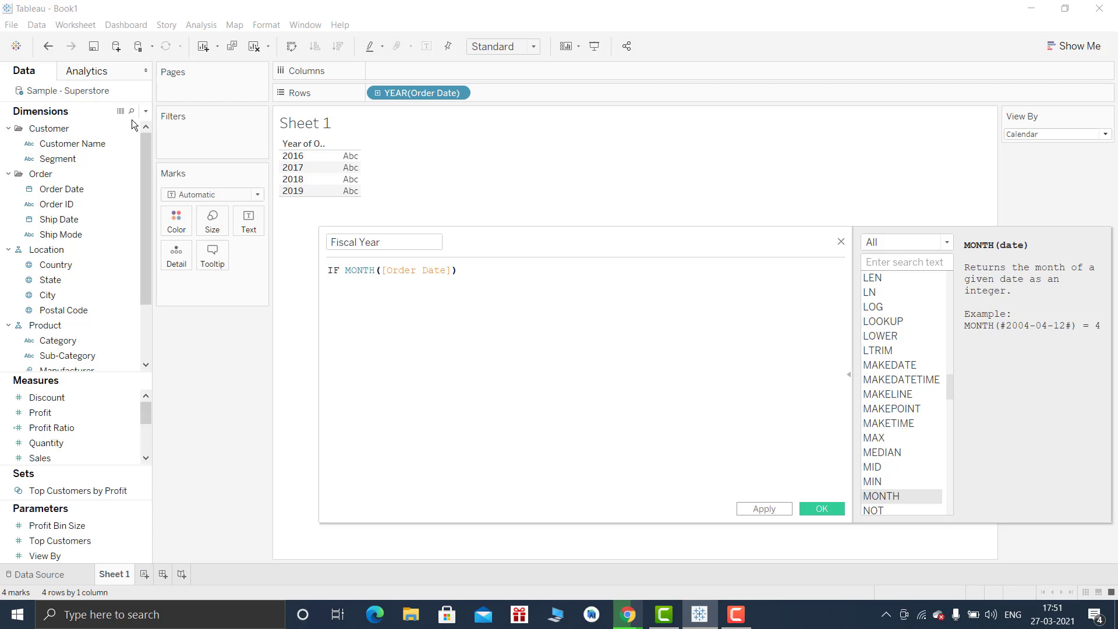
text(>=4)
text(then YEAR([Order Date)
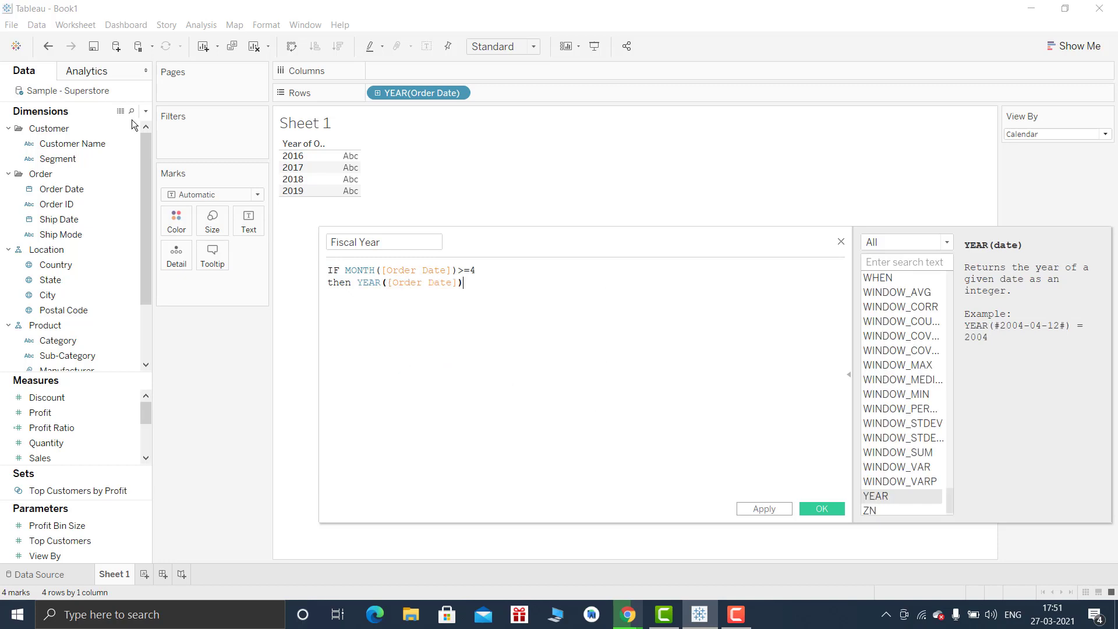
text(+1)
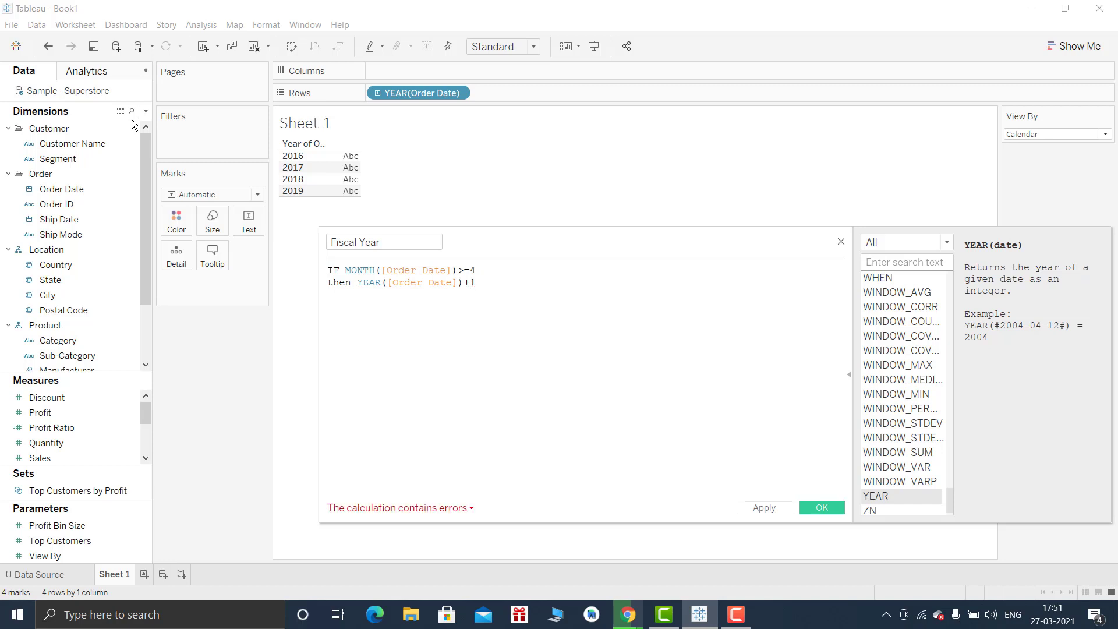
text(ELSE)
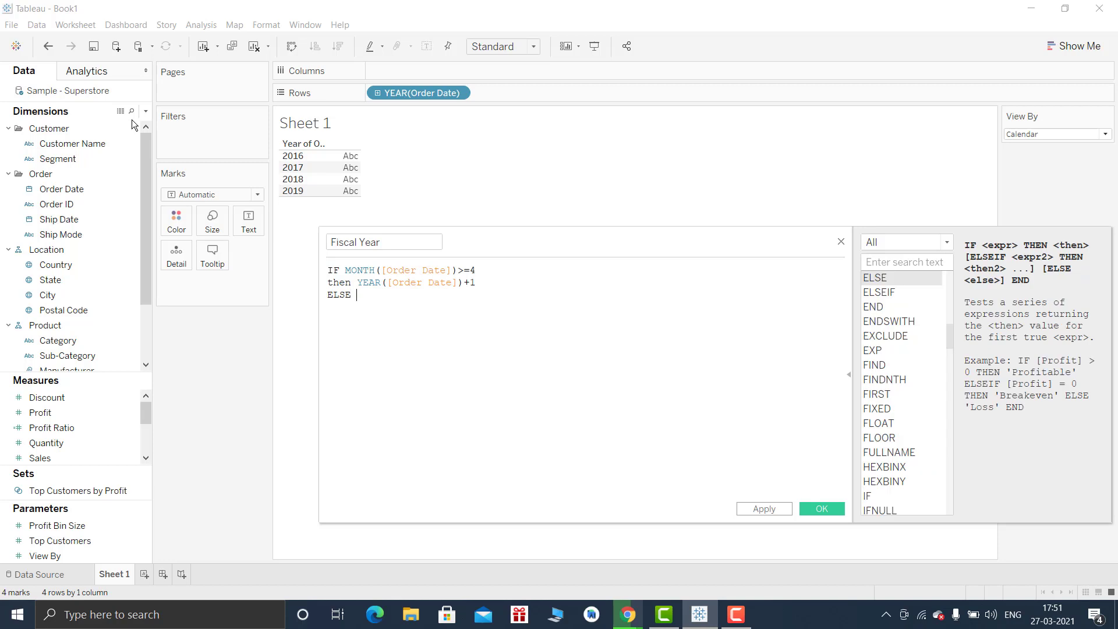
text(YEAR([Order Date)
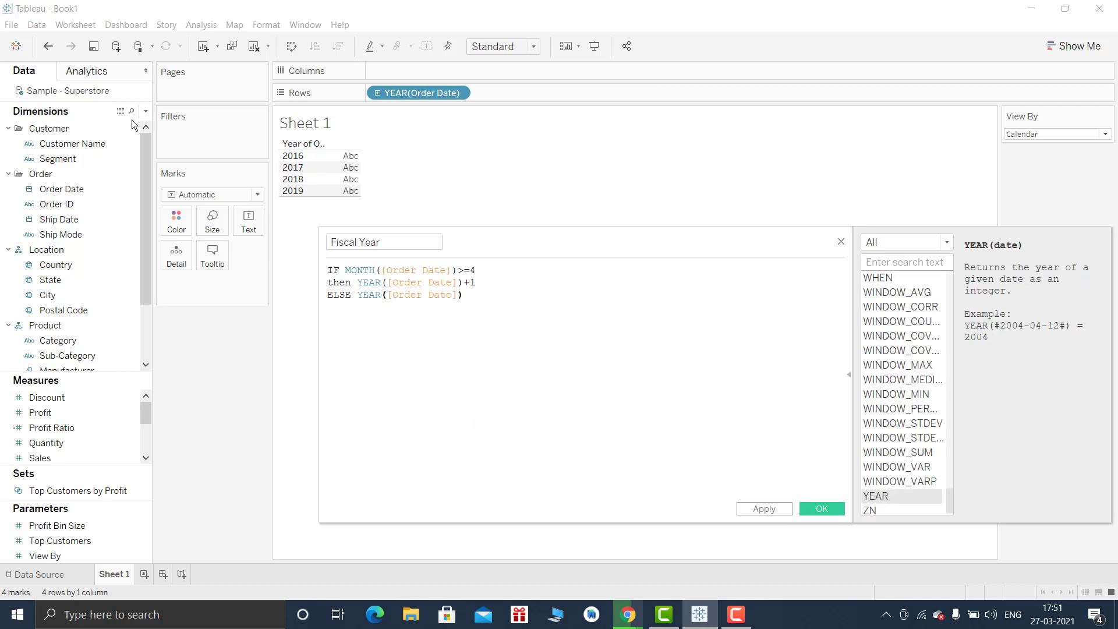
text(END))
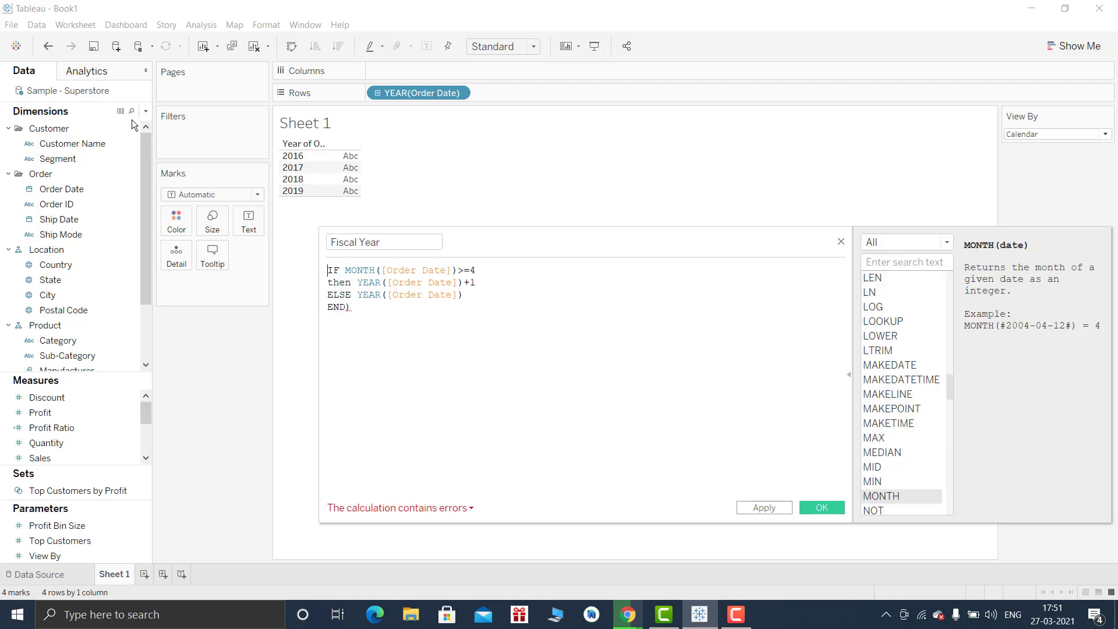
text(st)
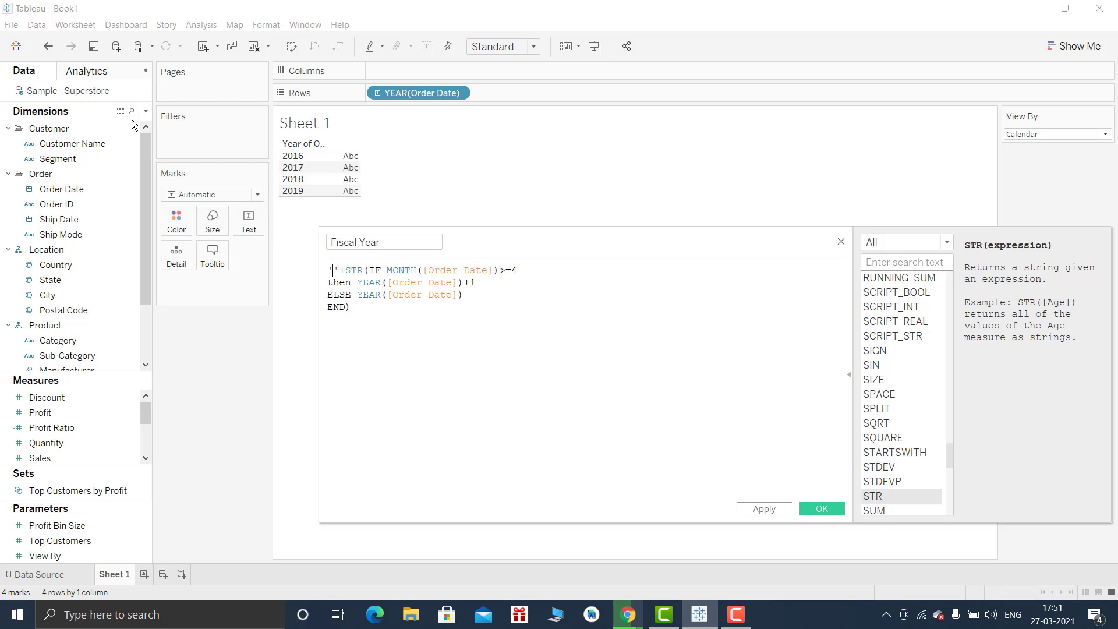
text(FY-)
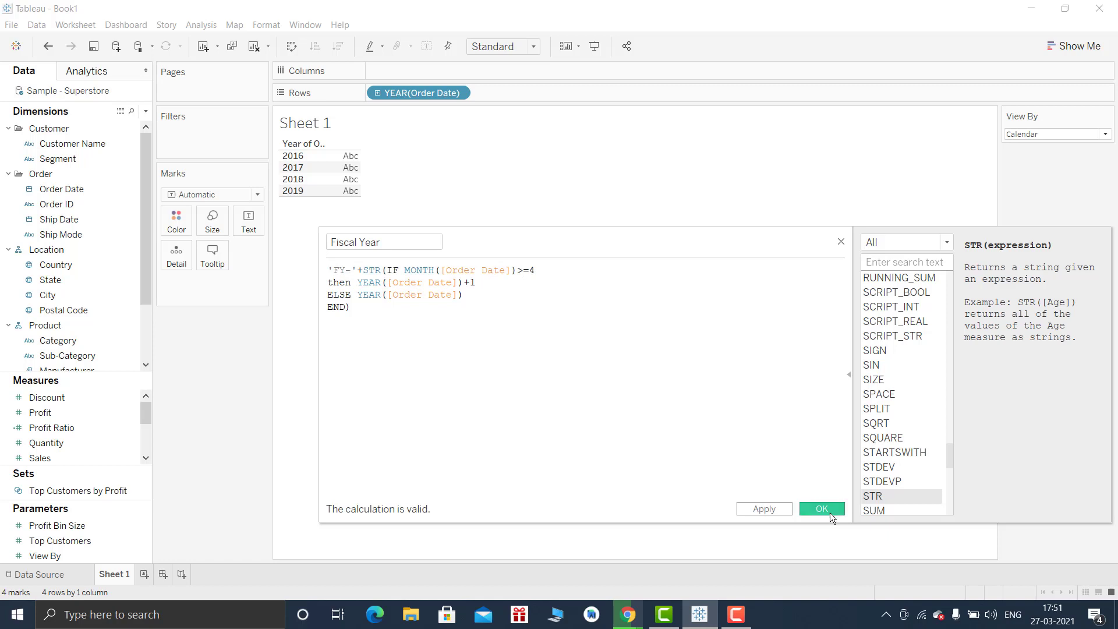
click(821, 509)
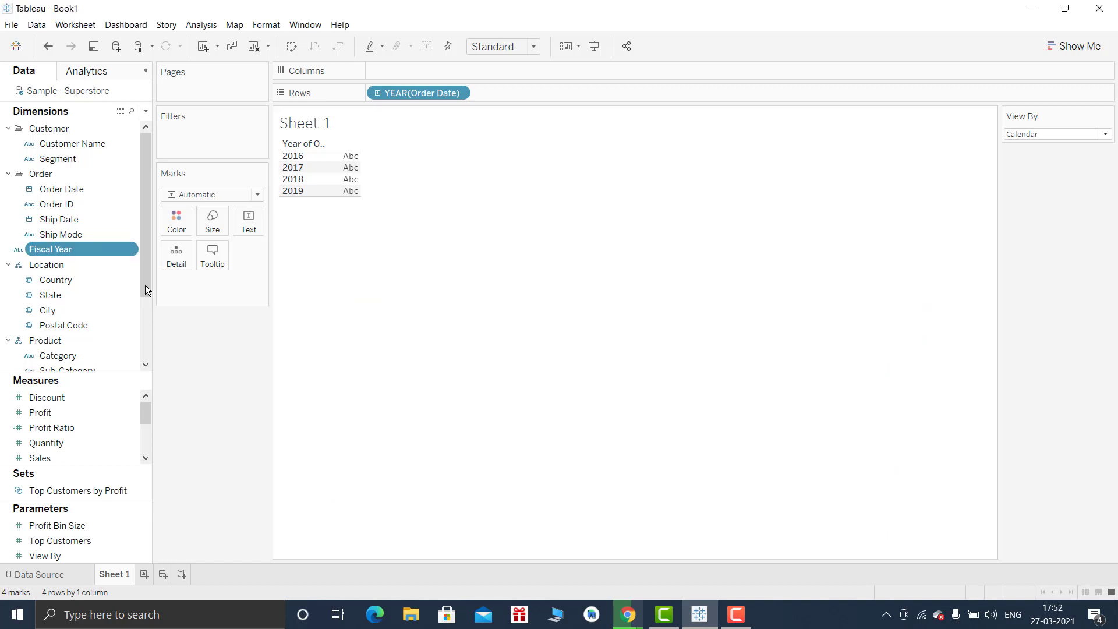
- Add Fiscal Year to Rows beside the order year and switch View By to Fiscal
drag(50, 249, 328, 203)
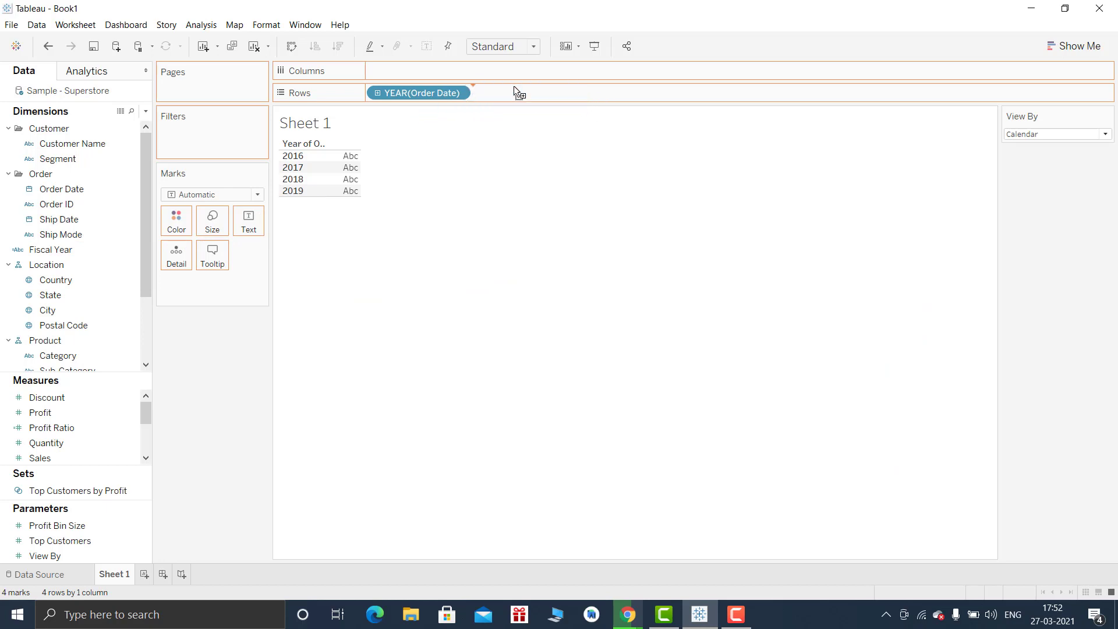
drag(50, 250, 521, 93)
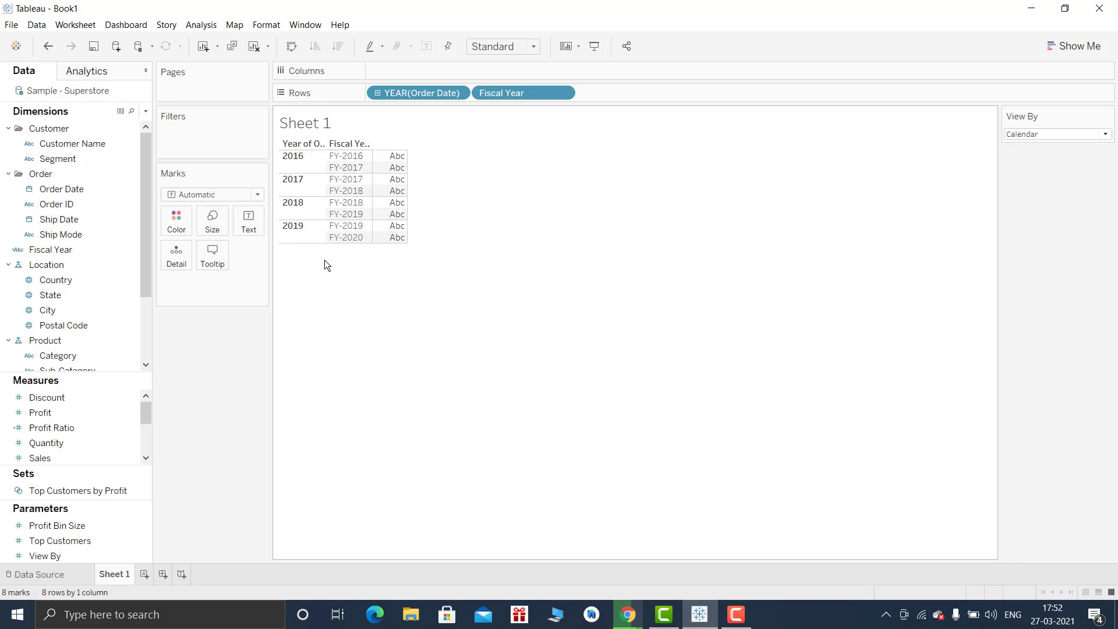
scroll(down, 3)
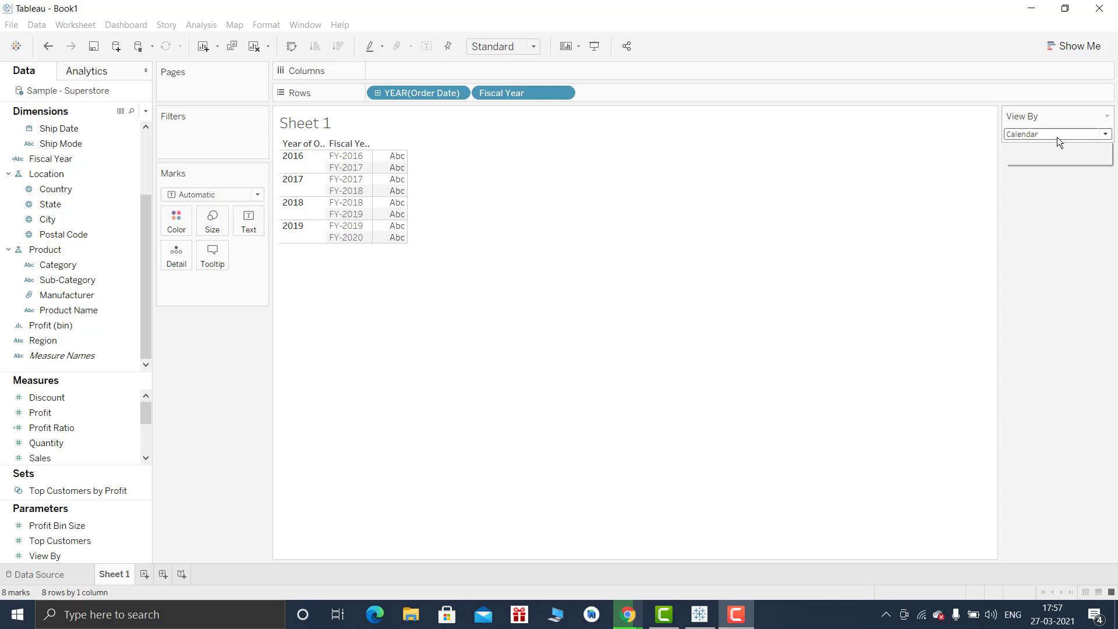
mouse_move(693, 219)
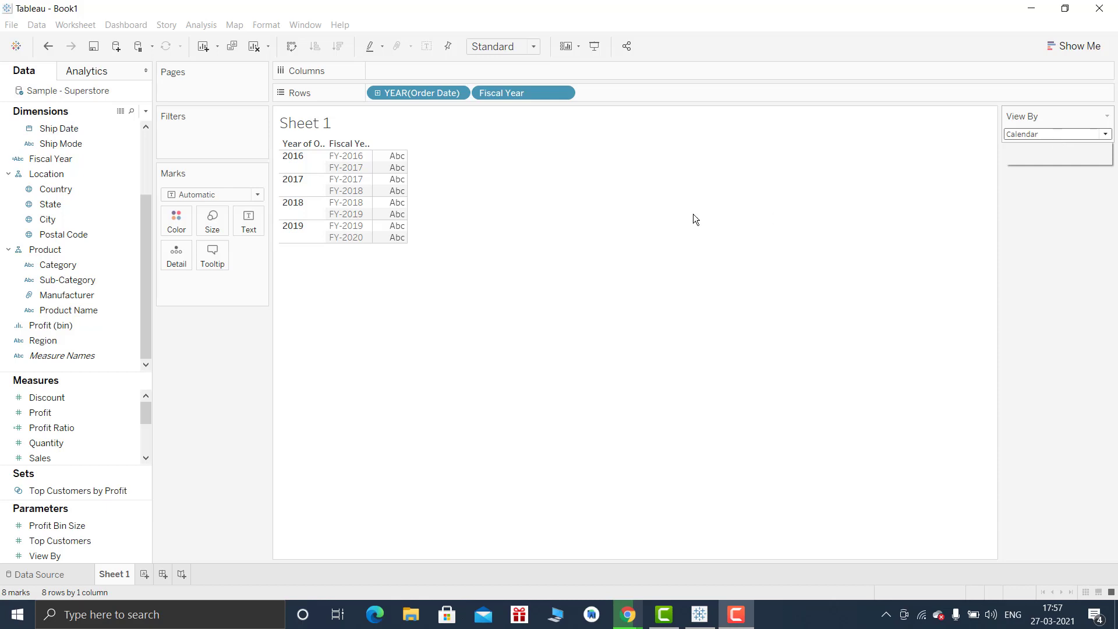
click(1104, 134)
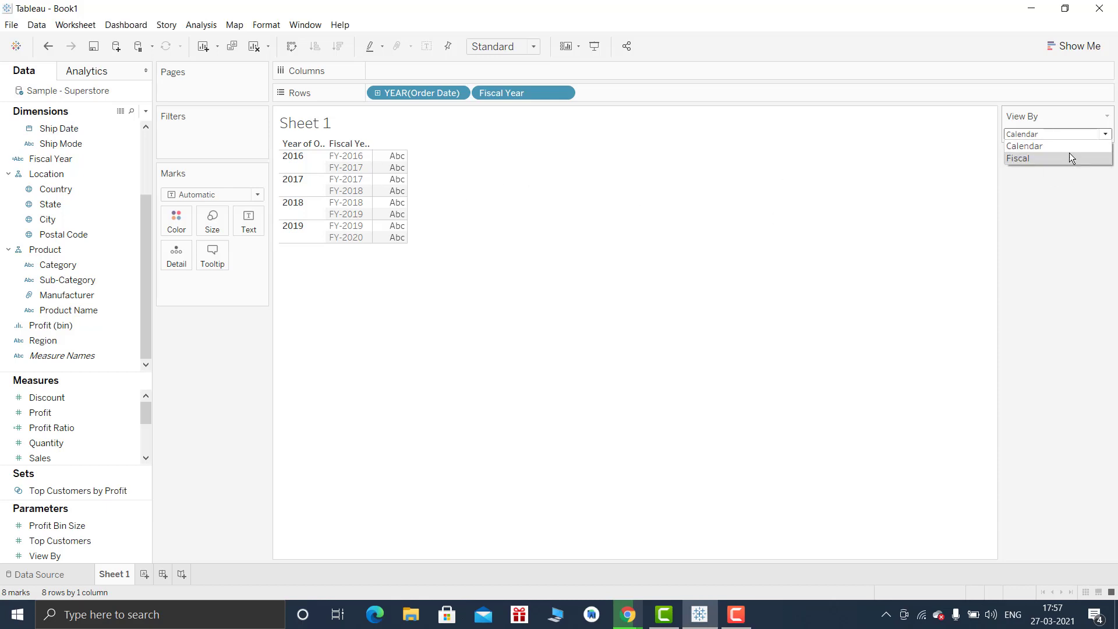
click(1019, 158)
text(Year)
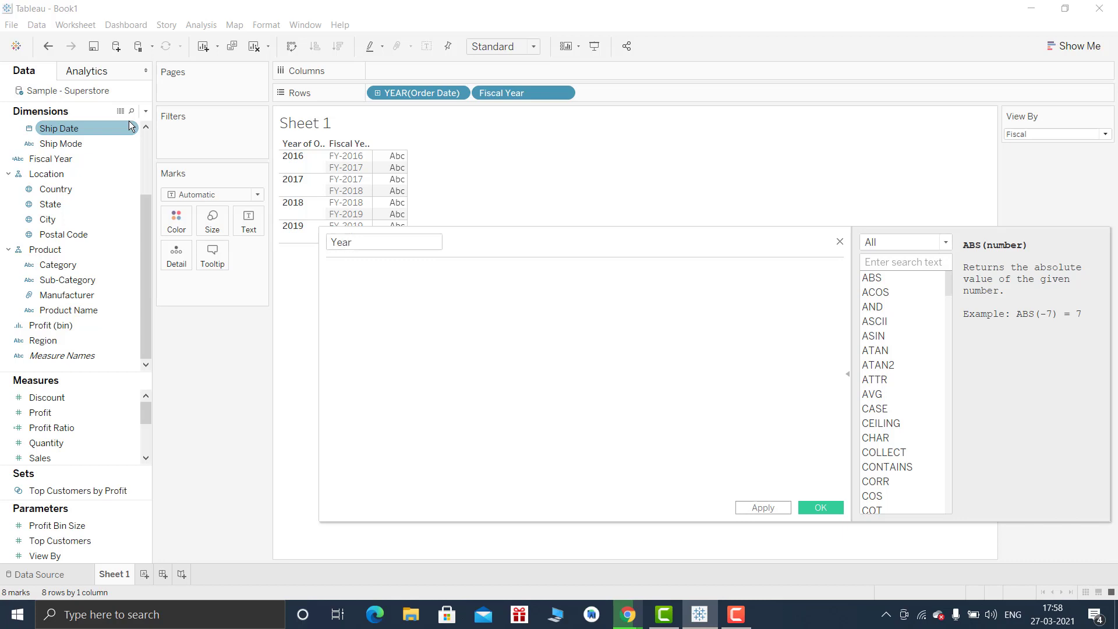
- Enter CASE [View By] WHEN 1 THEN STR(YEAR([Order Date])) WHEN 2 THEN [Fiscal Year] END
click(874, 407)
text(CASE [View By)
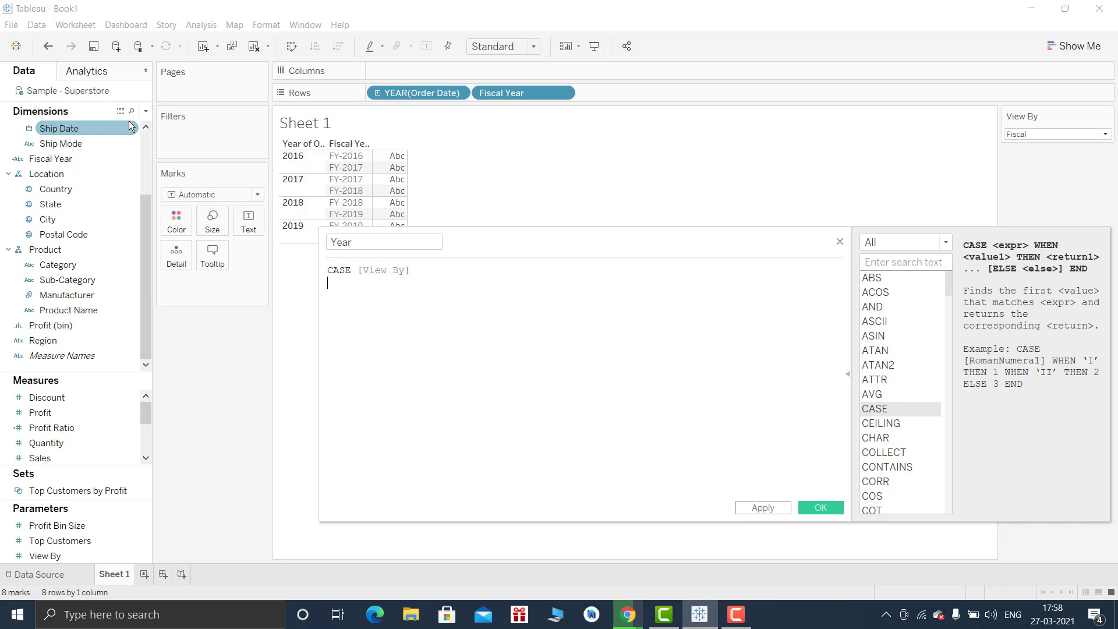
text(when)
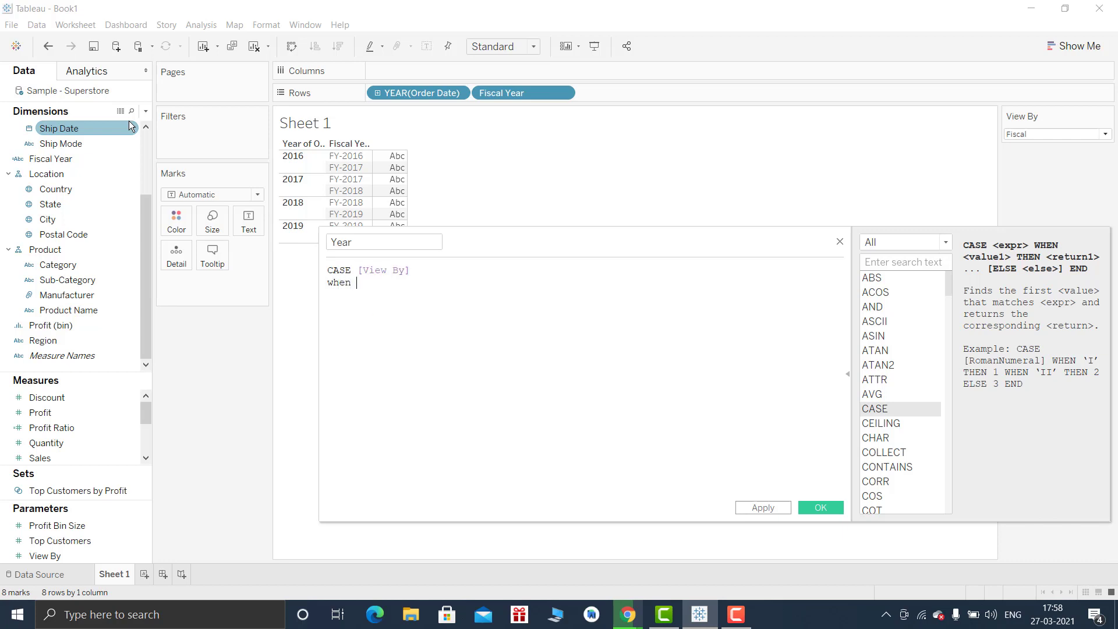
text(1 then)
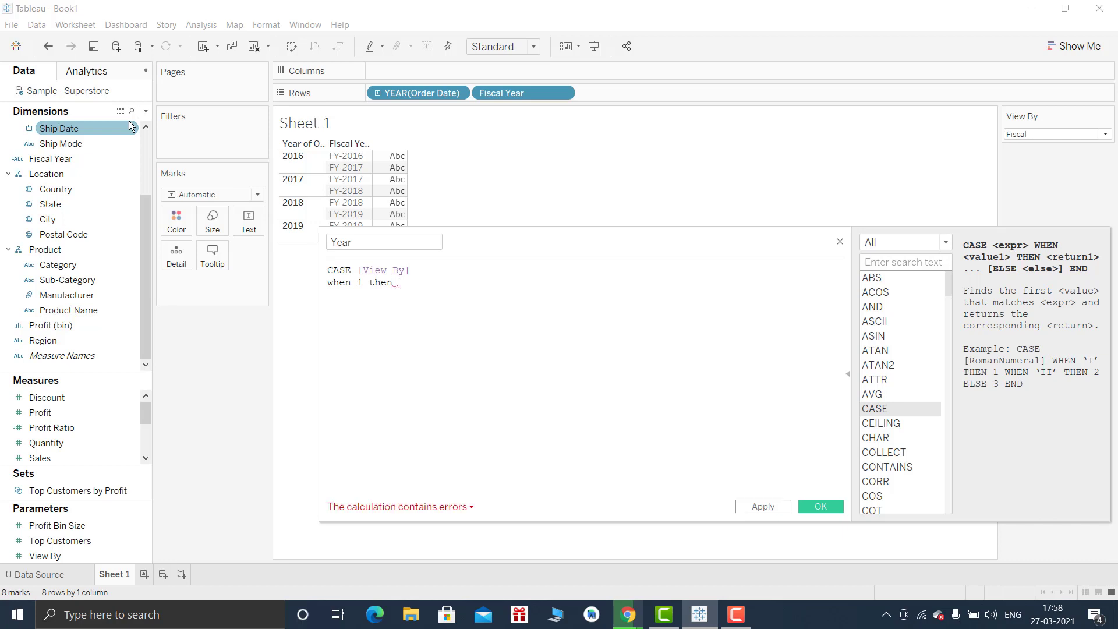
text(YEAR(ord)
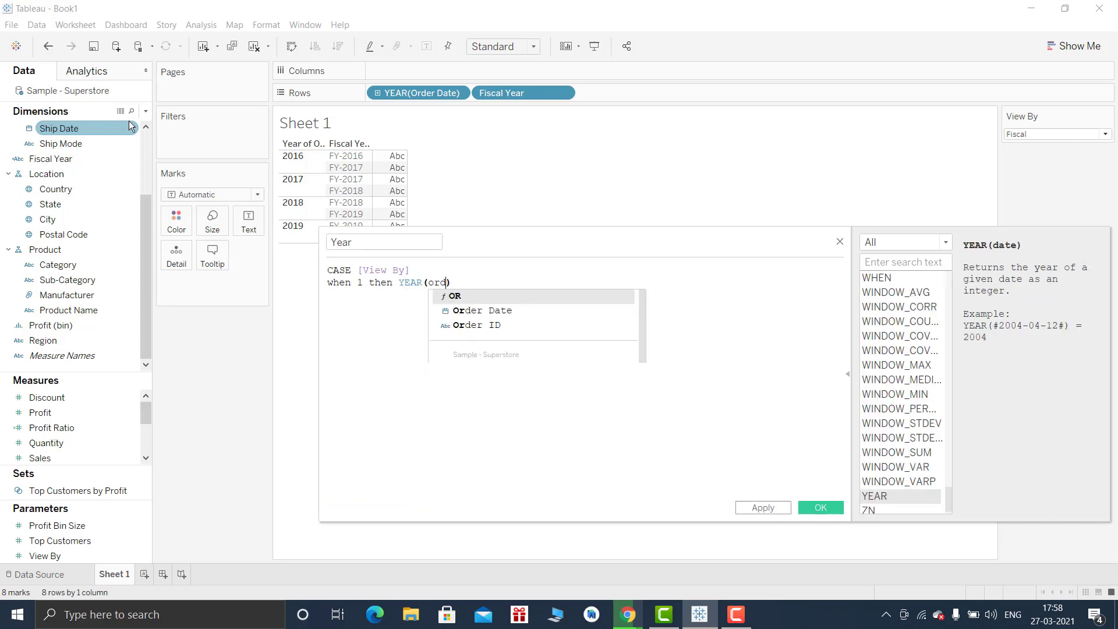
click(482, 310)
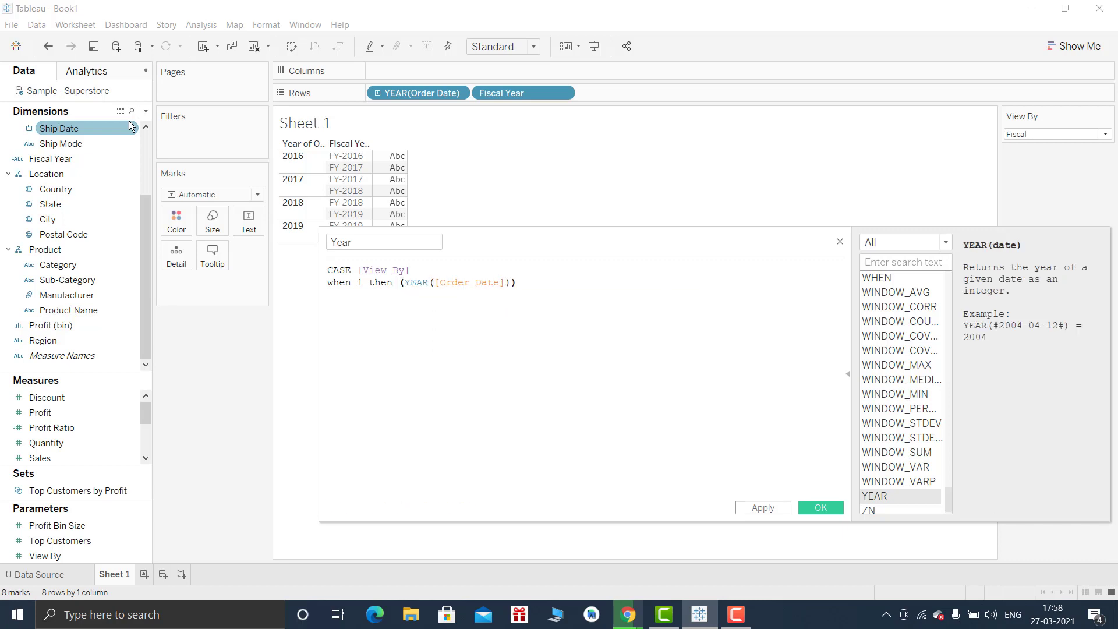
text(str)
text(when)
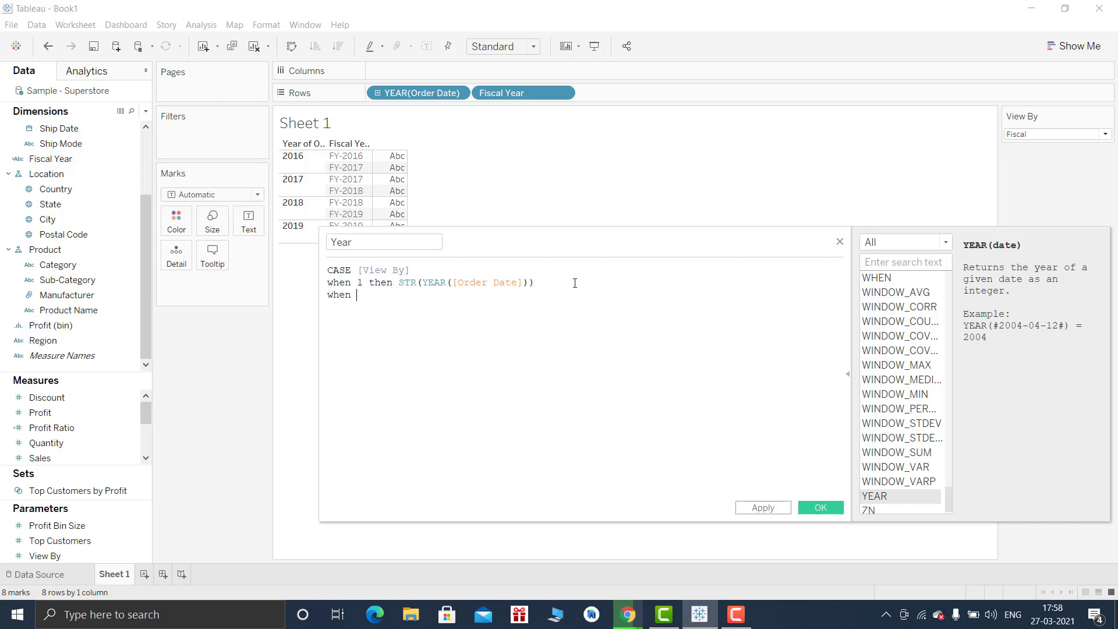
text(2 then)
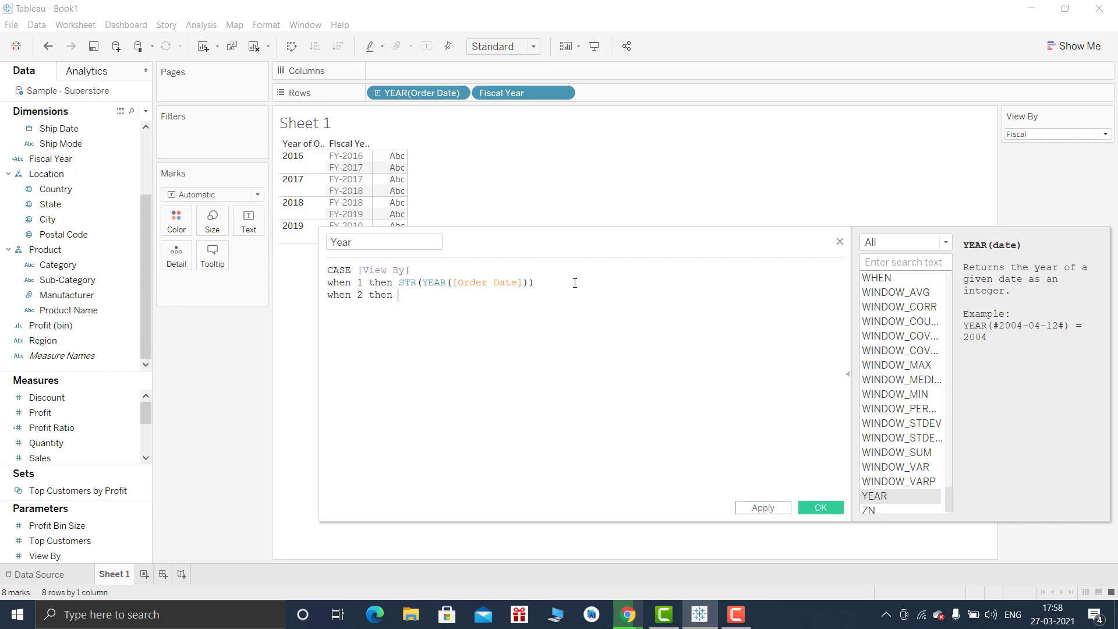
text([Fiscal Year])
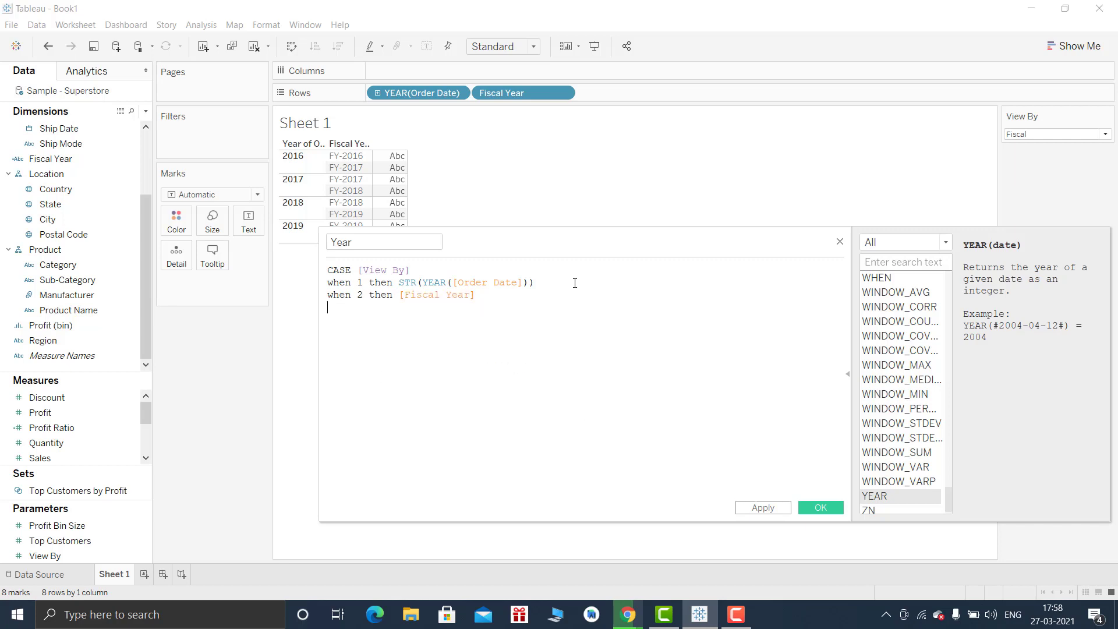
text(END)
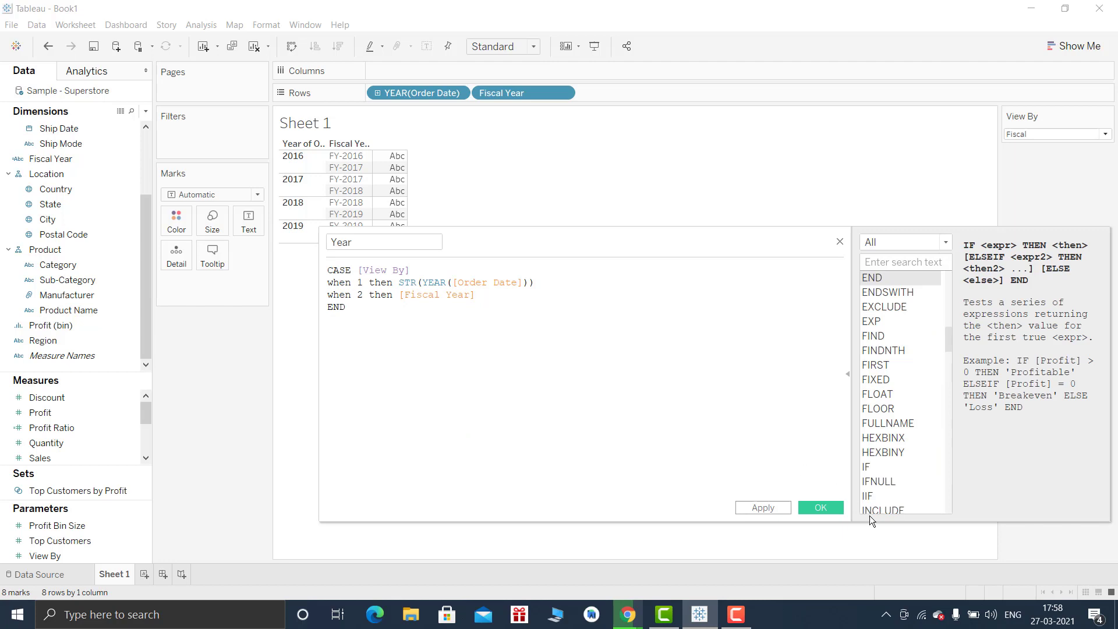
- Save the Year field and toggle View By to Calendar and back to Fiscal to check the rows
click(819, 507)
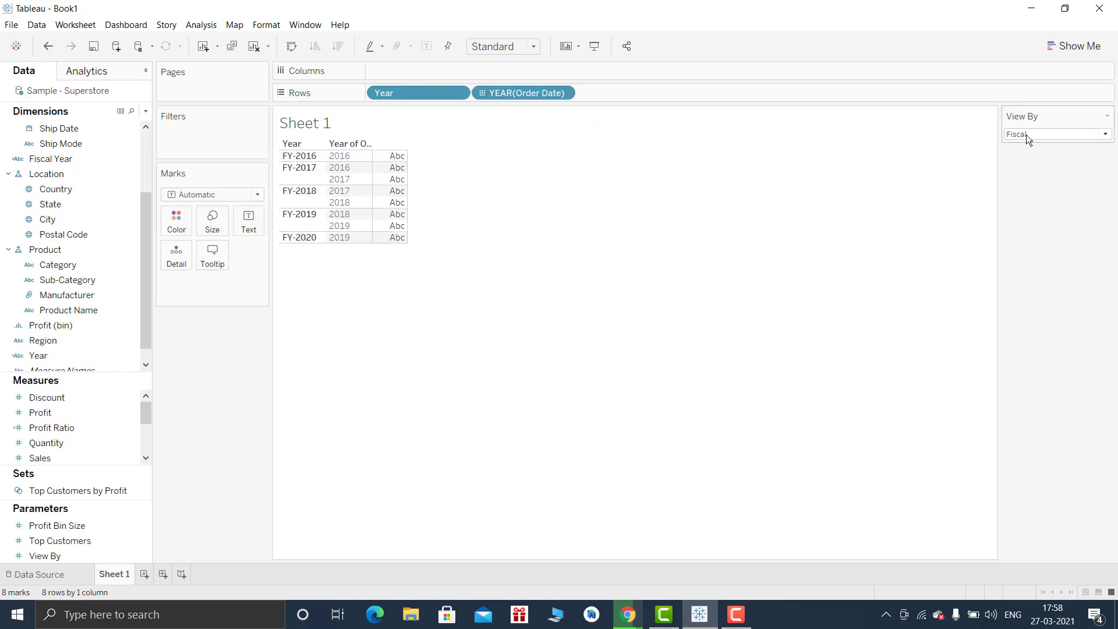
click(1055, 134)
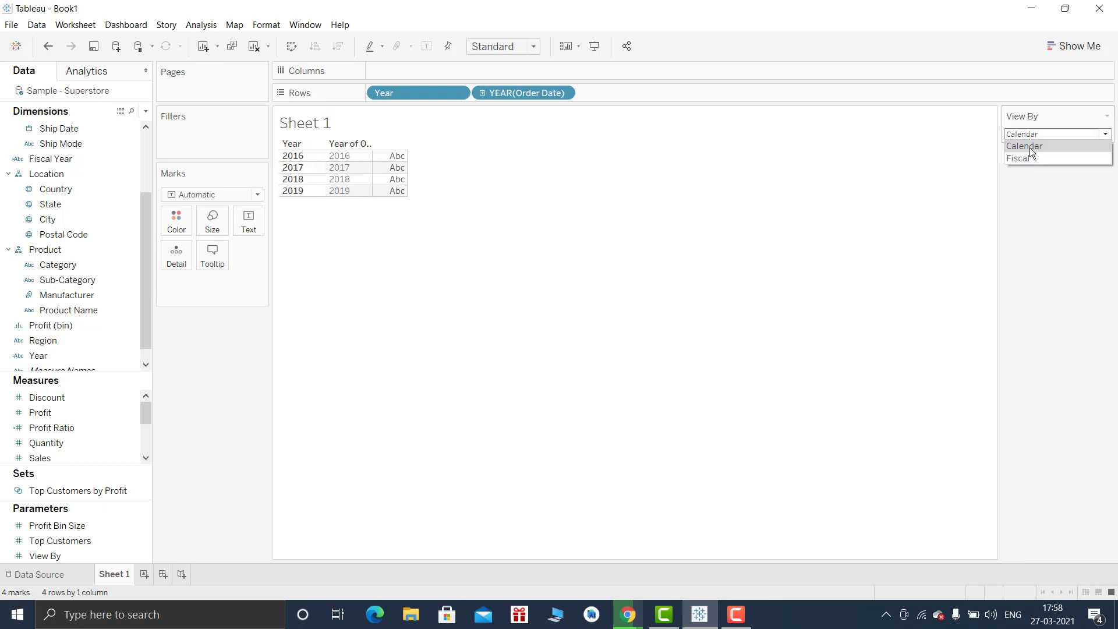
click(1019, 158)
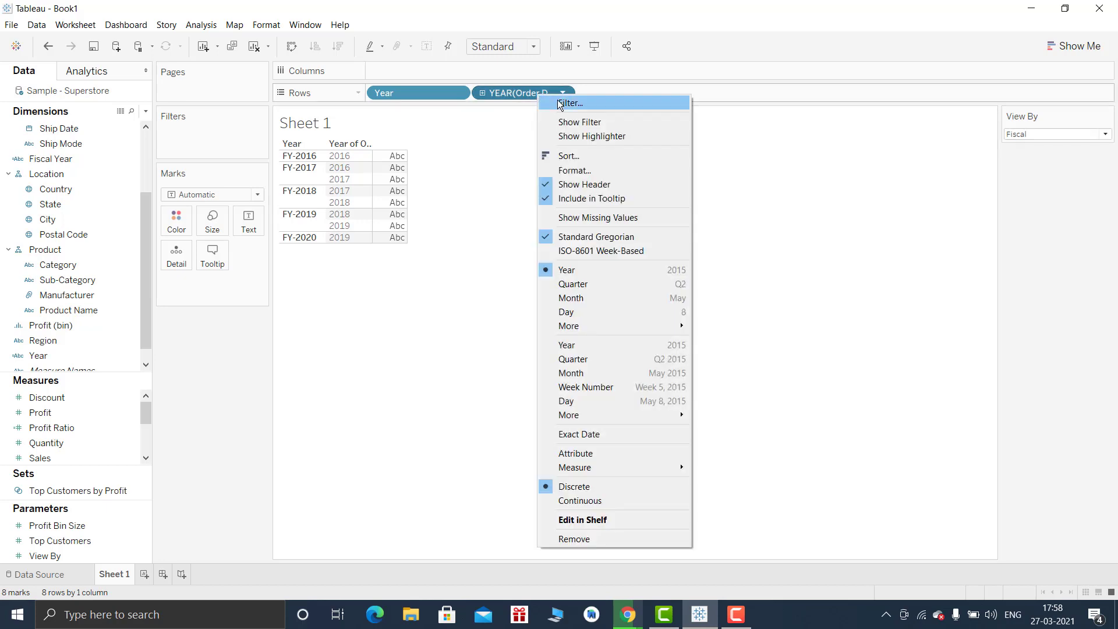
mouse_move(597, 373)
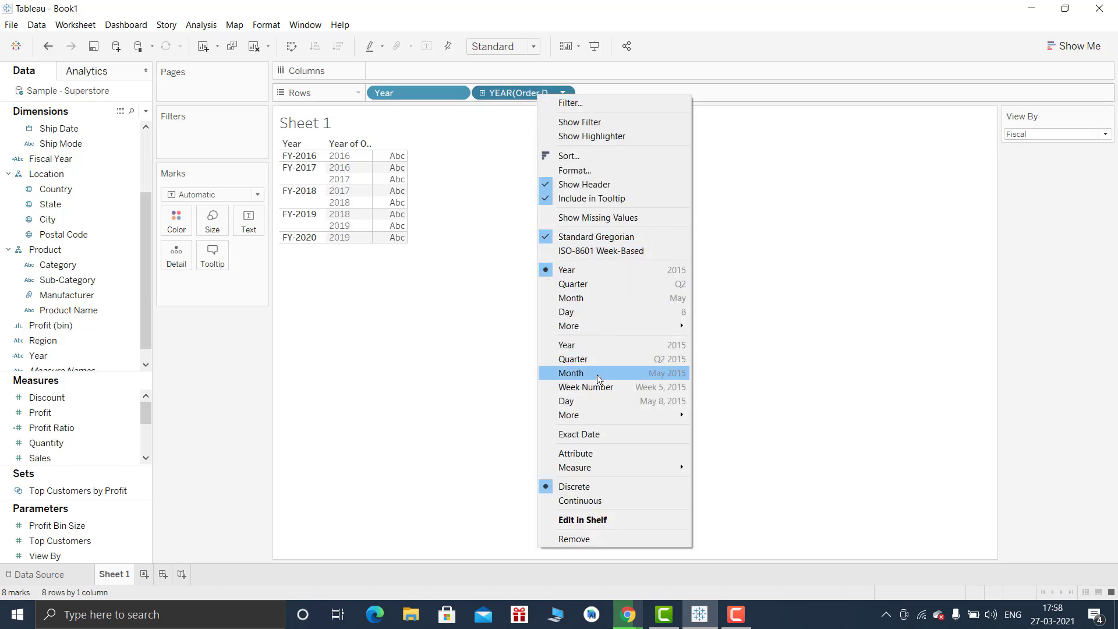
- Show Order Date as discrete months under each year label
click(571, 372)
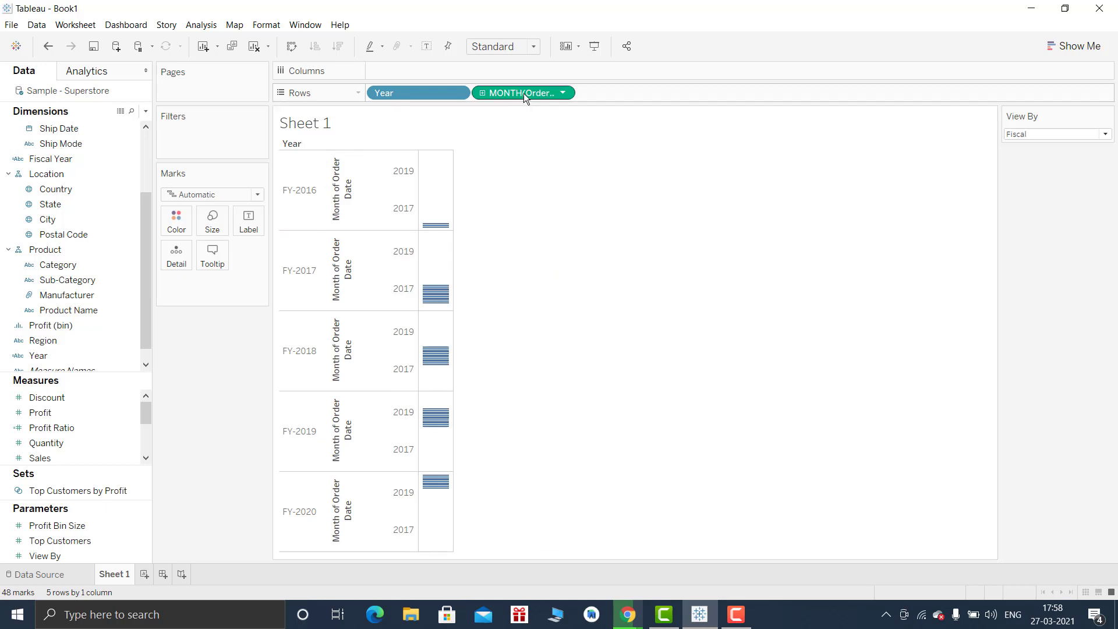
mouse_move(574, 457)
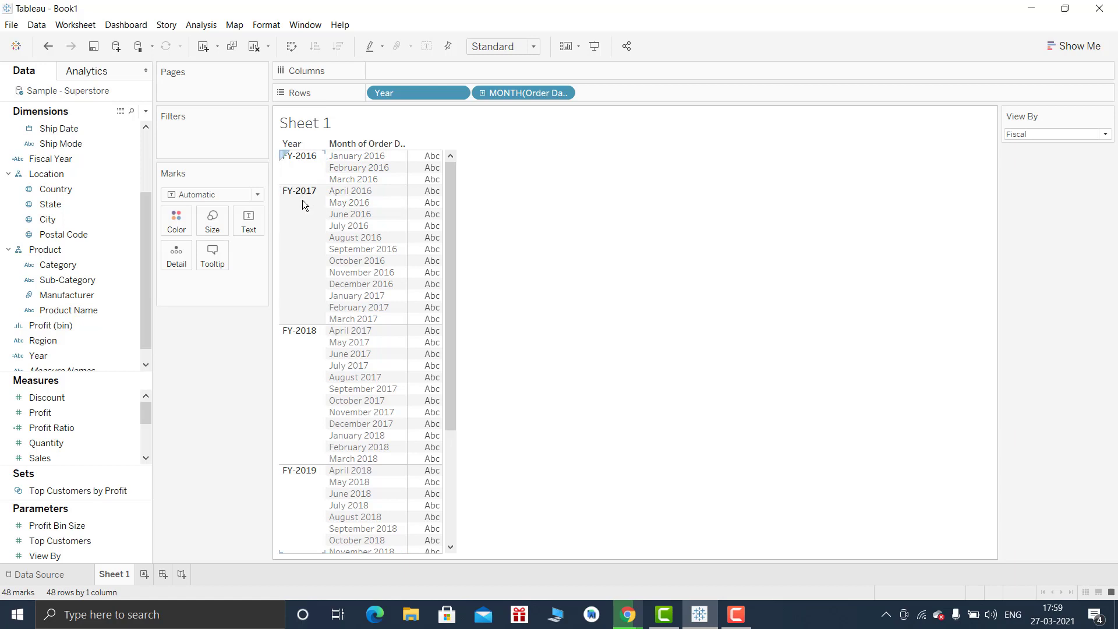
mouse_move(342, 196)
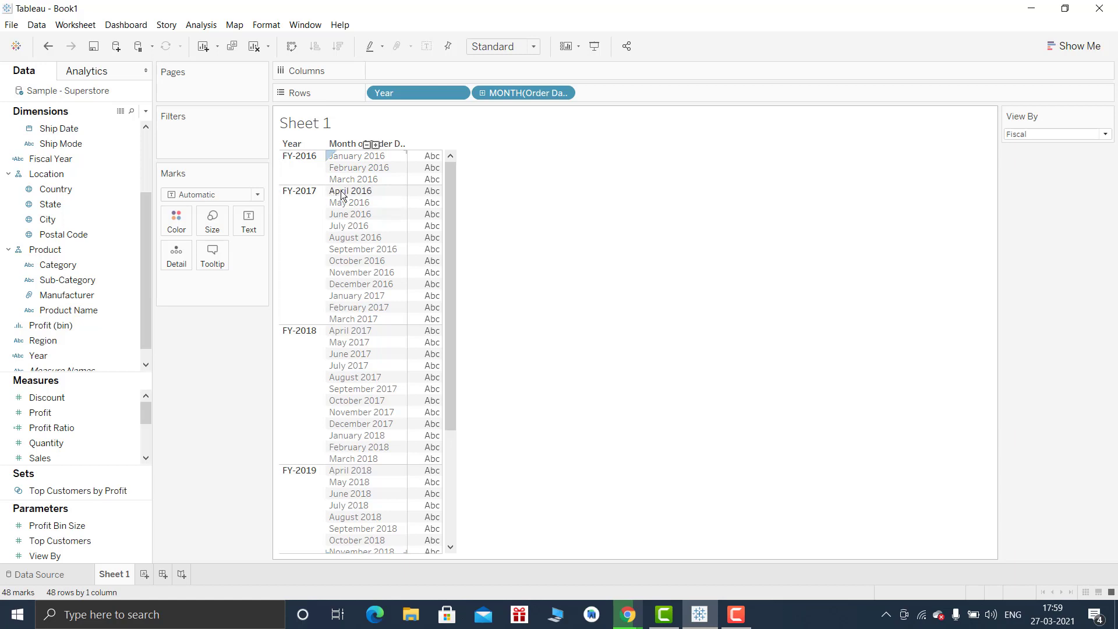
mouse_move(362, 324)
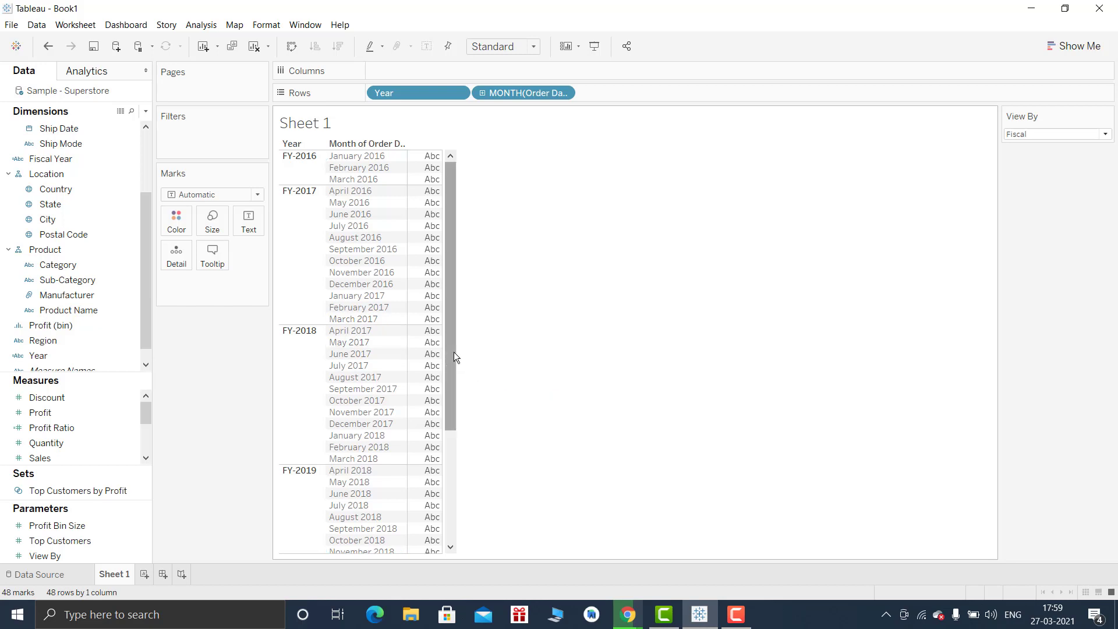
- Toggle View By between Fiscal and Calendar, ending on Calendar so months group under 2016–2018
scroll(down, 3)
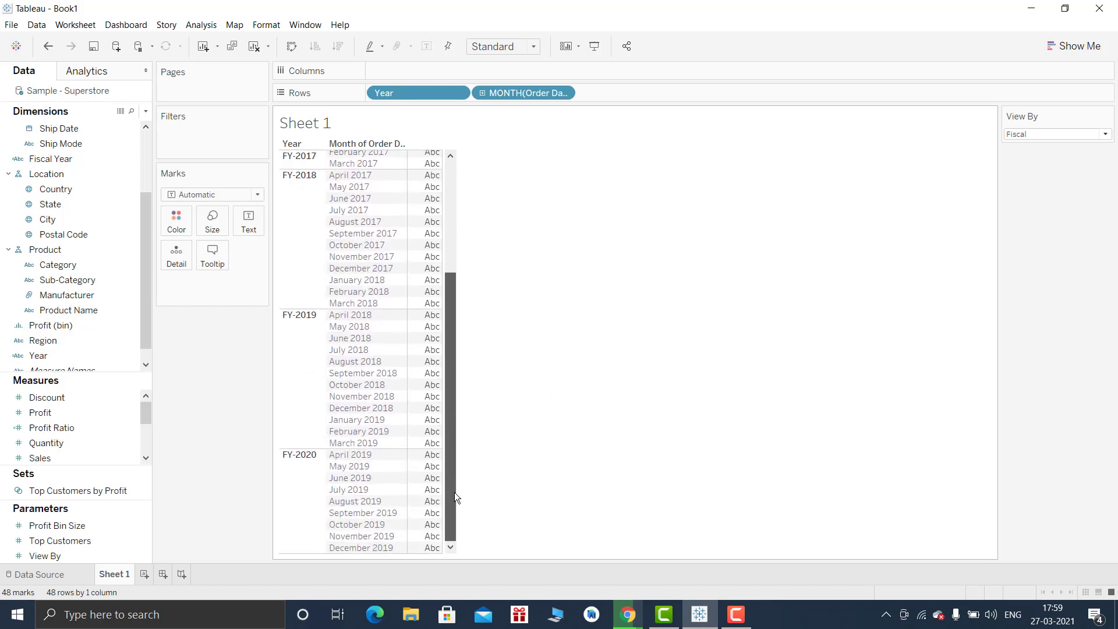
click(1055, 134)
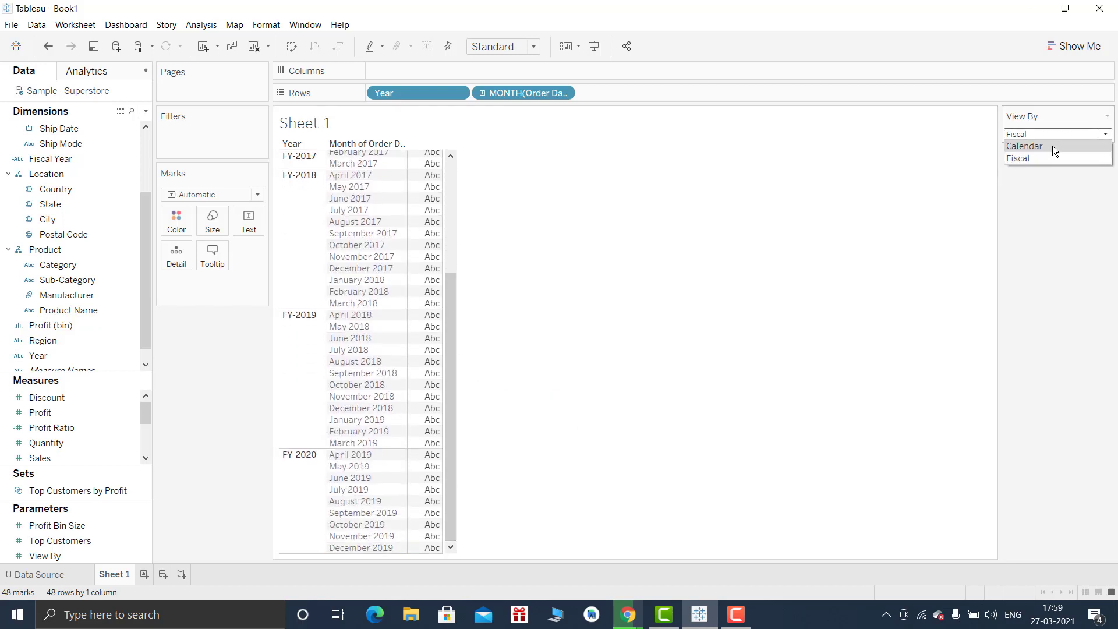
click(1024, 146)
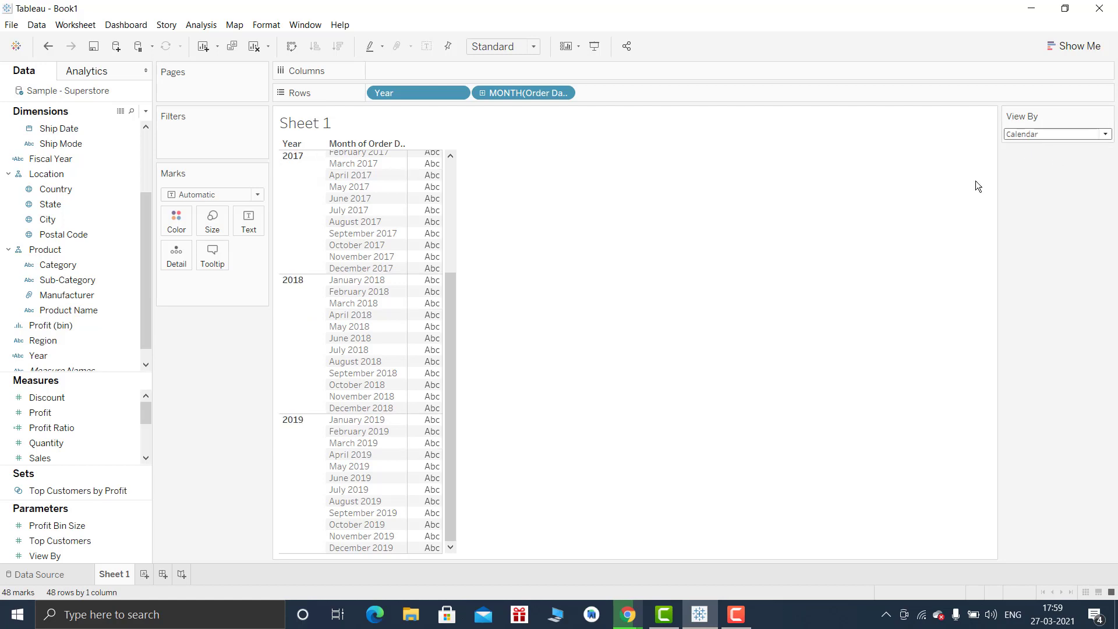
mouse_move(1038, 137)
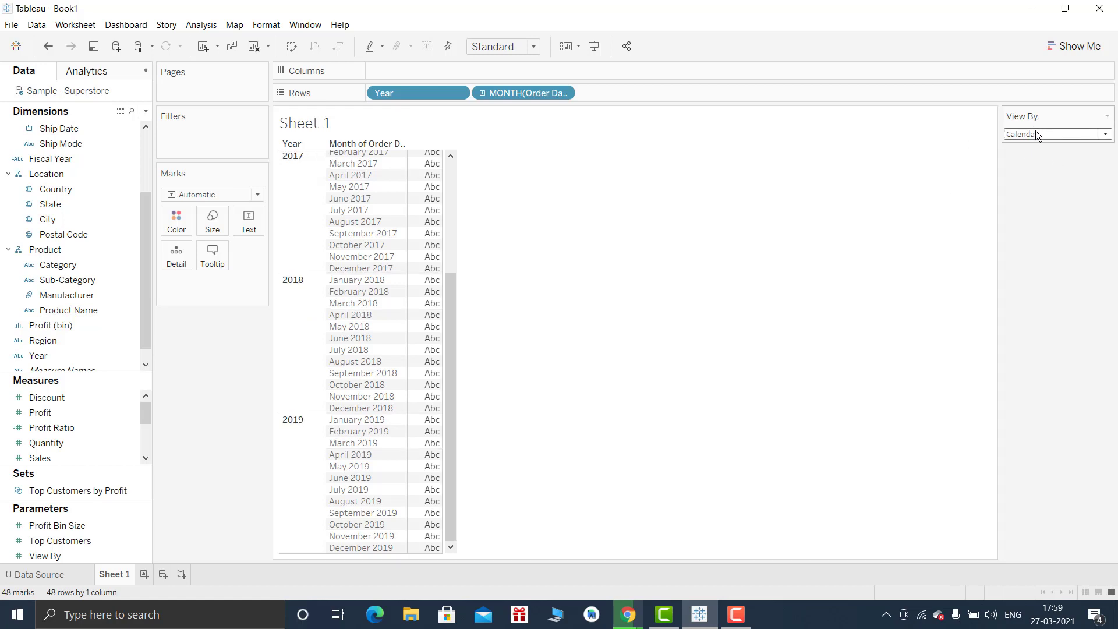
click(1056, 134)
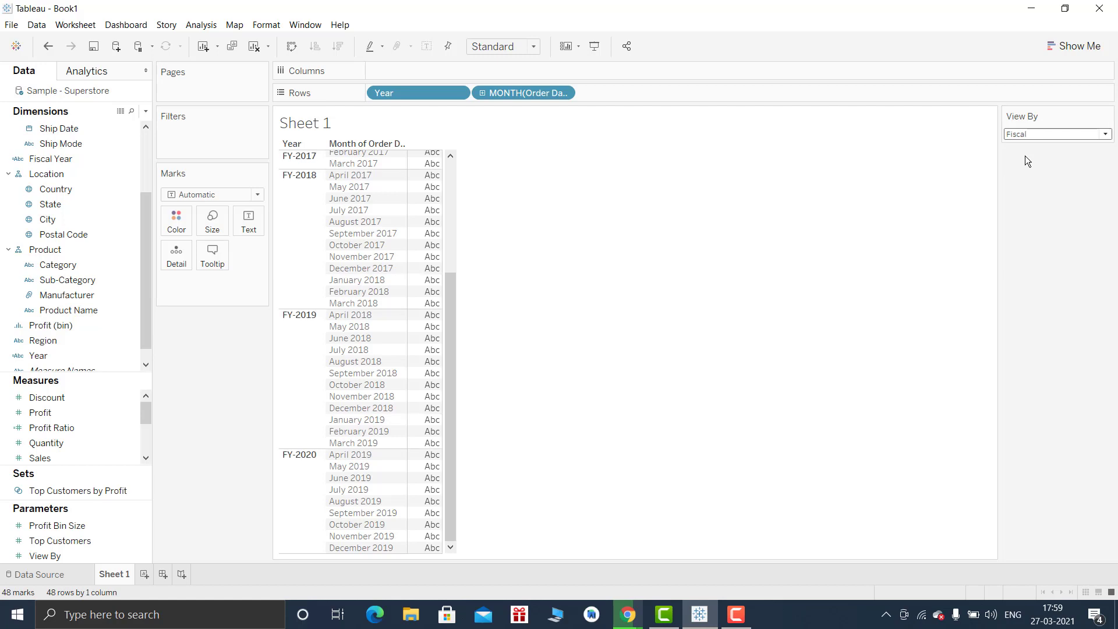
scroll(up, 3)
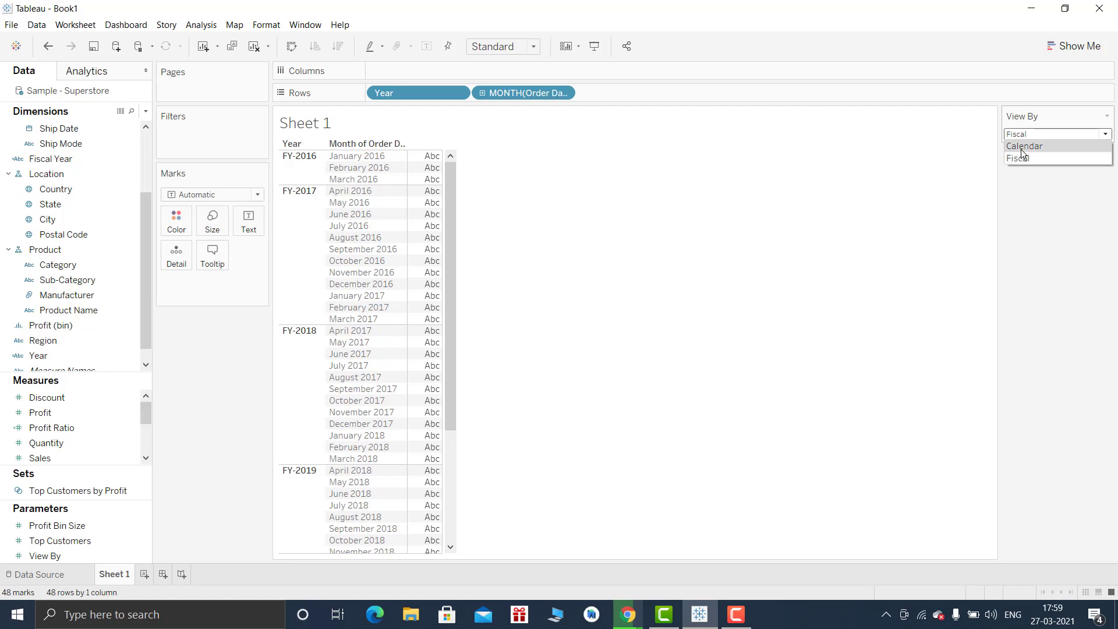
click(1024, 145)
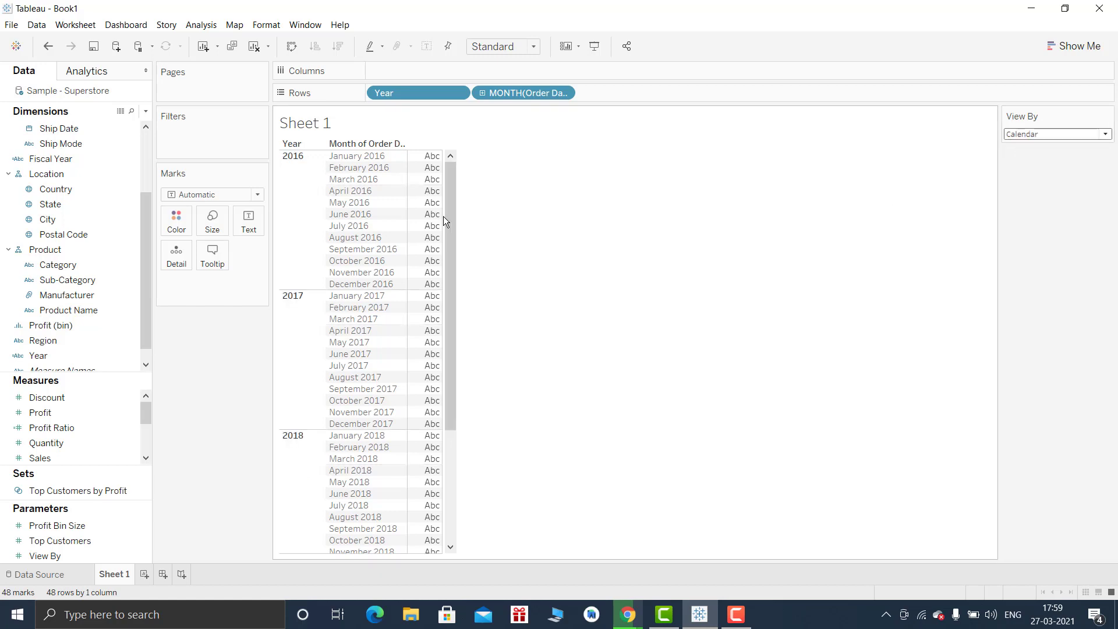